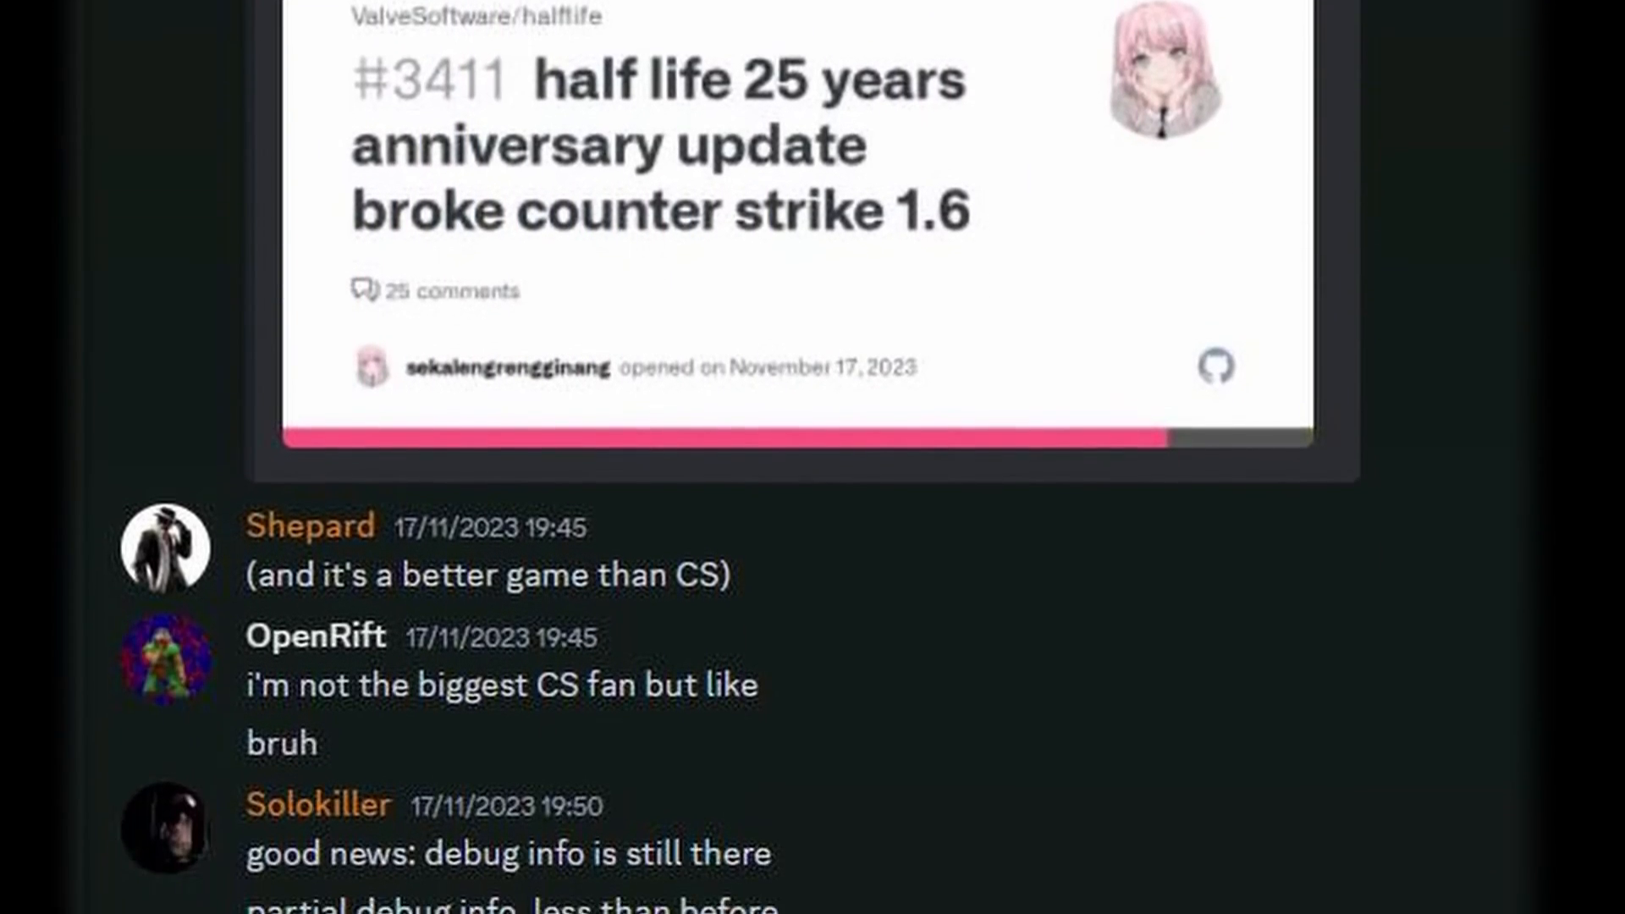
Copy the halflife-updated HTTPS clone URL from the Code dropdown into a git clone command
scroll("down", 3)
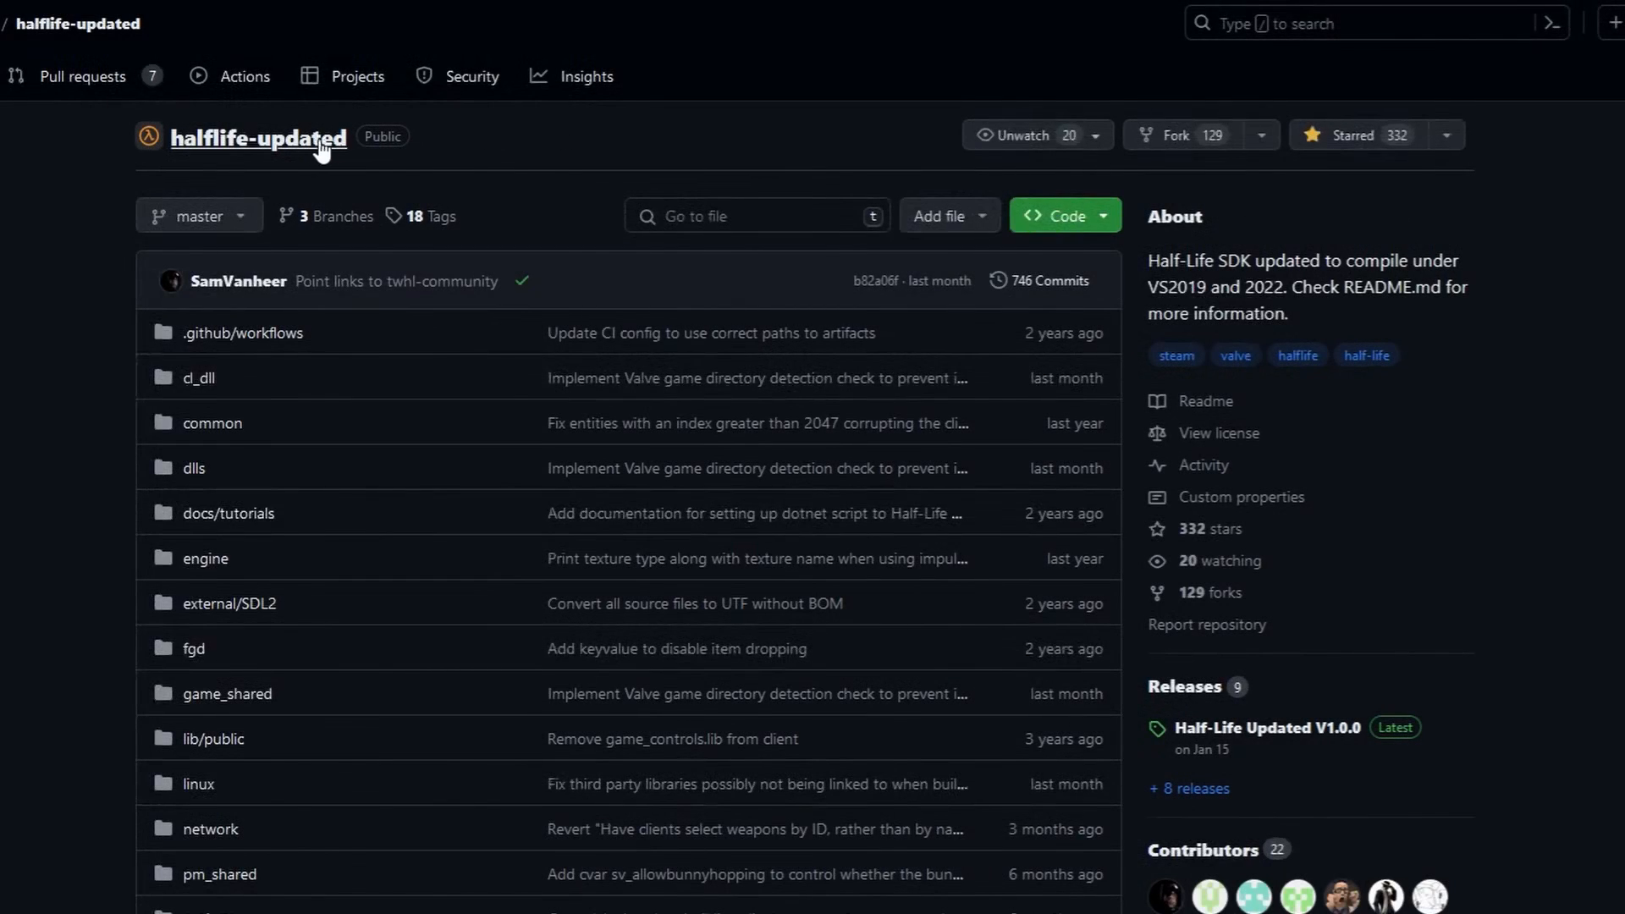
mouse_move(926, 198)
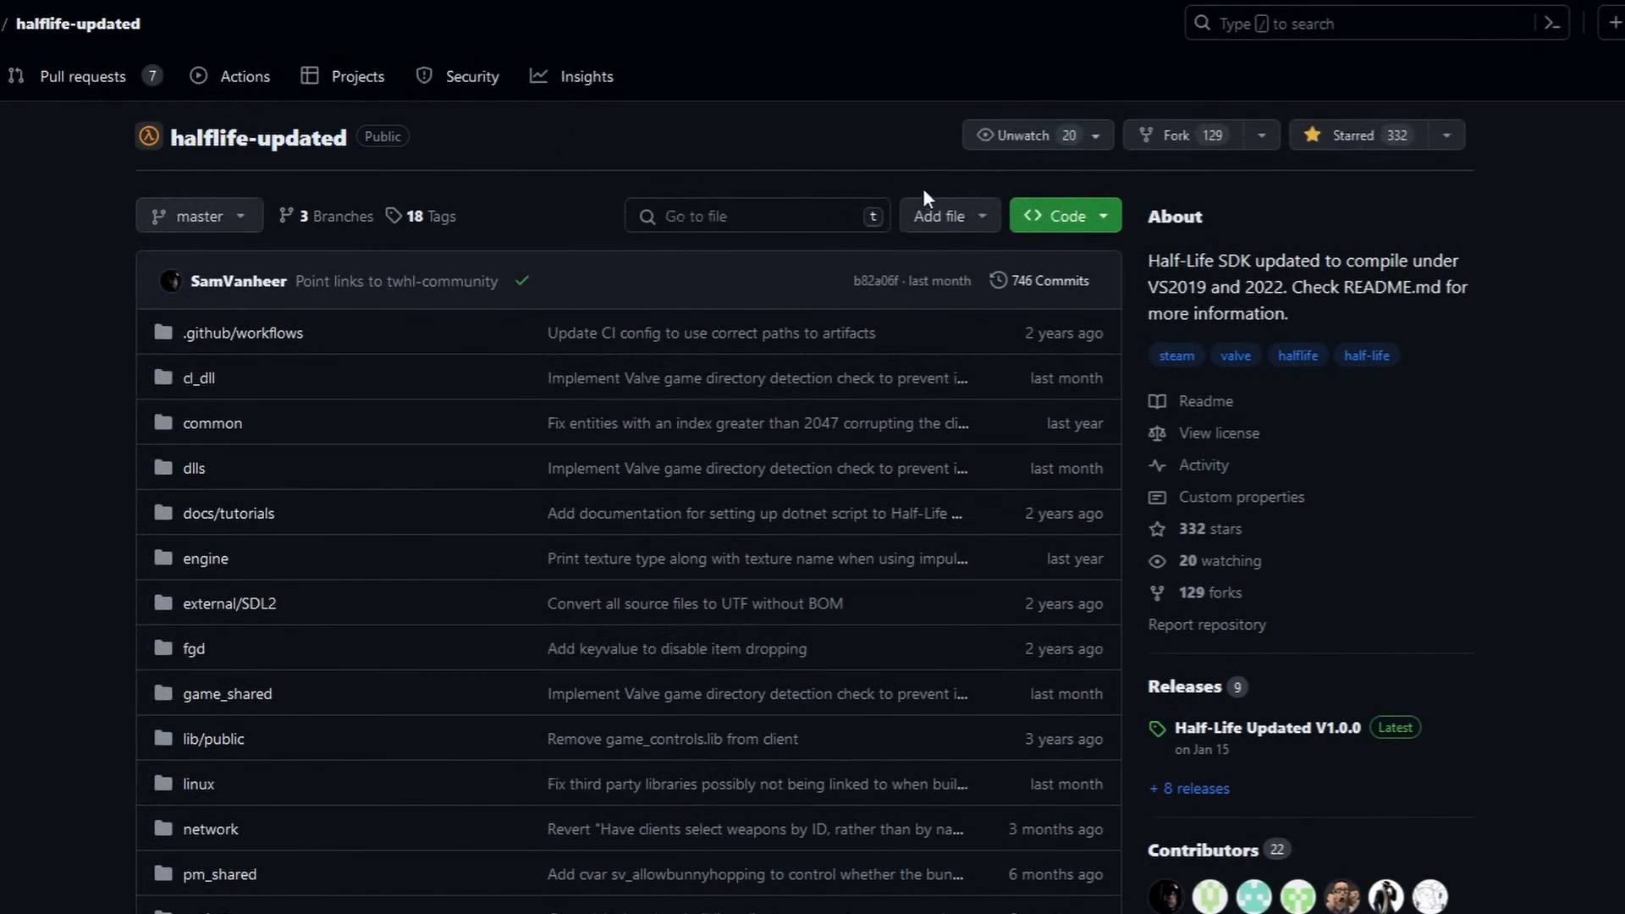
left_click(1060, 215)
type("git clone https://github.com/twhl-community/halflife-updated.git")
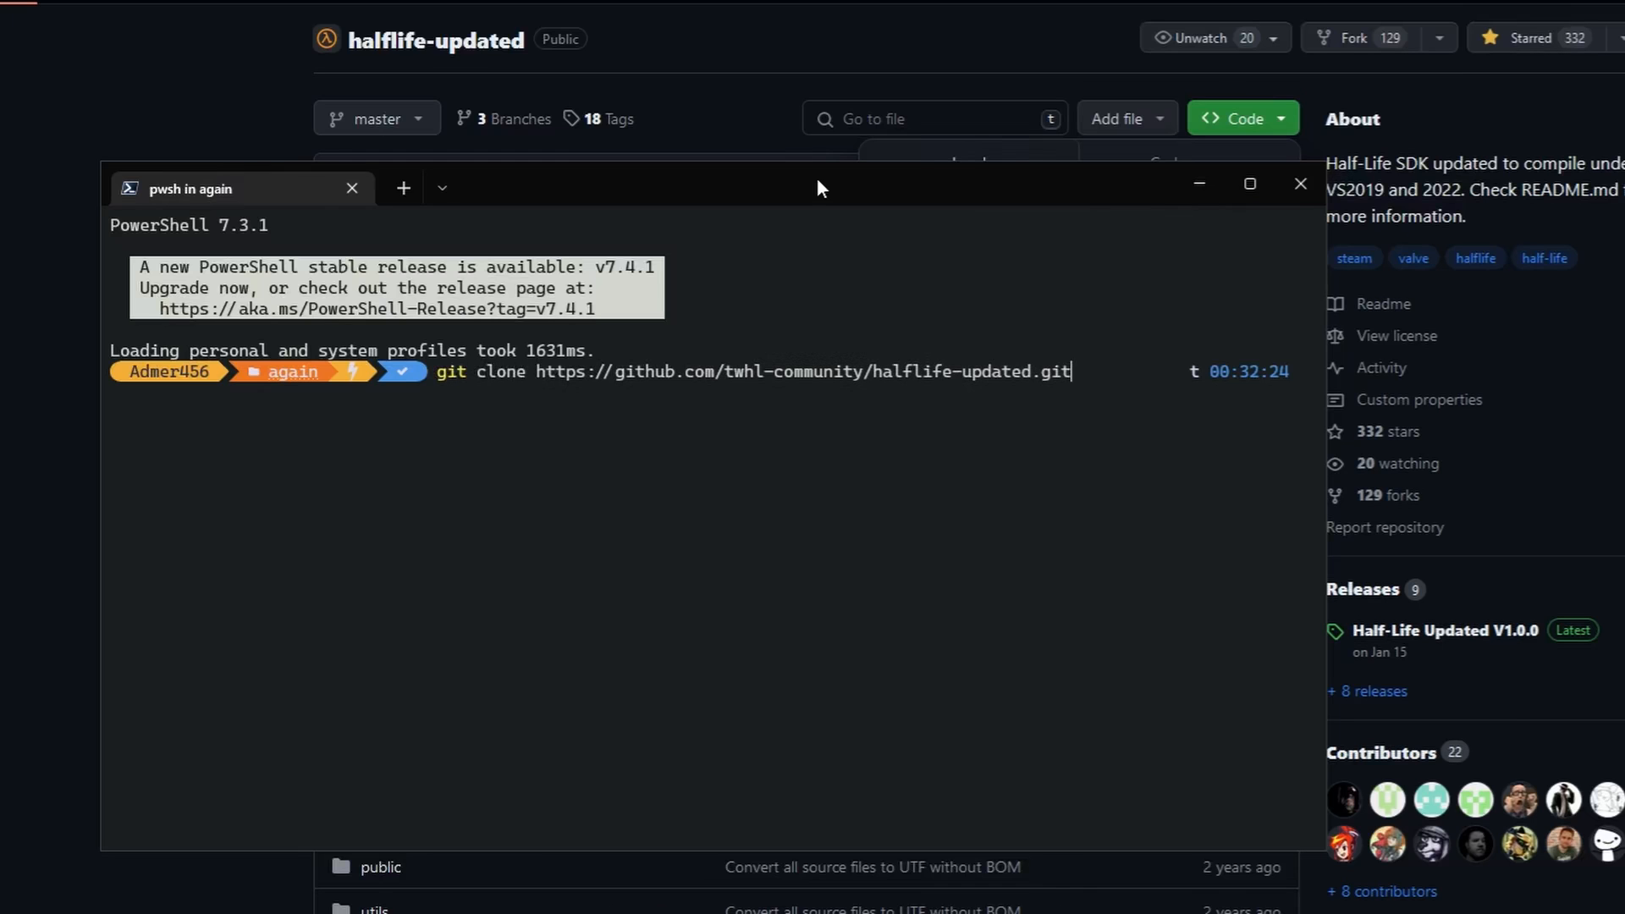
Run the git clone with --depth=1 to shallow-clone halflife-updated
type("--depth=1")
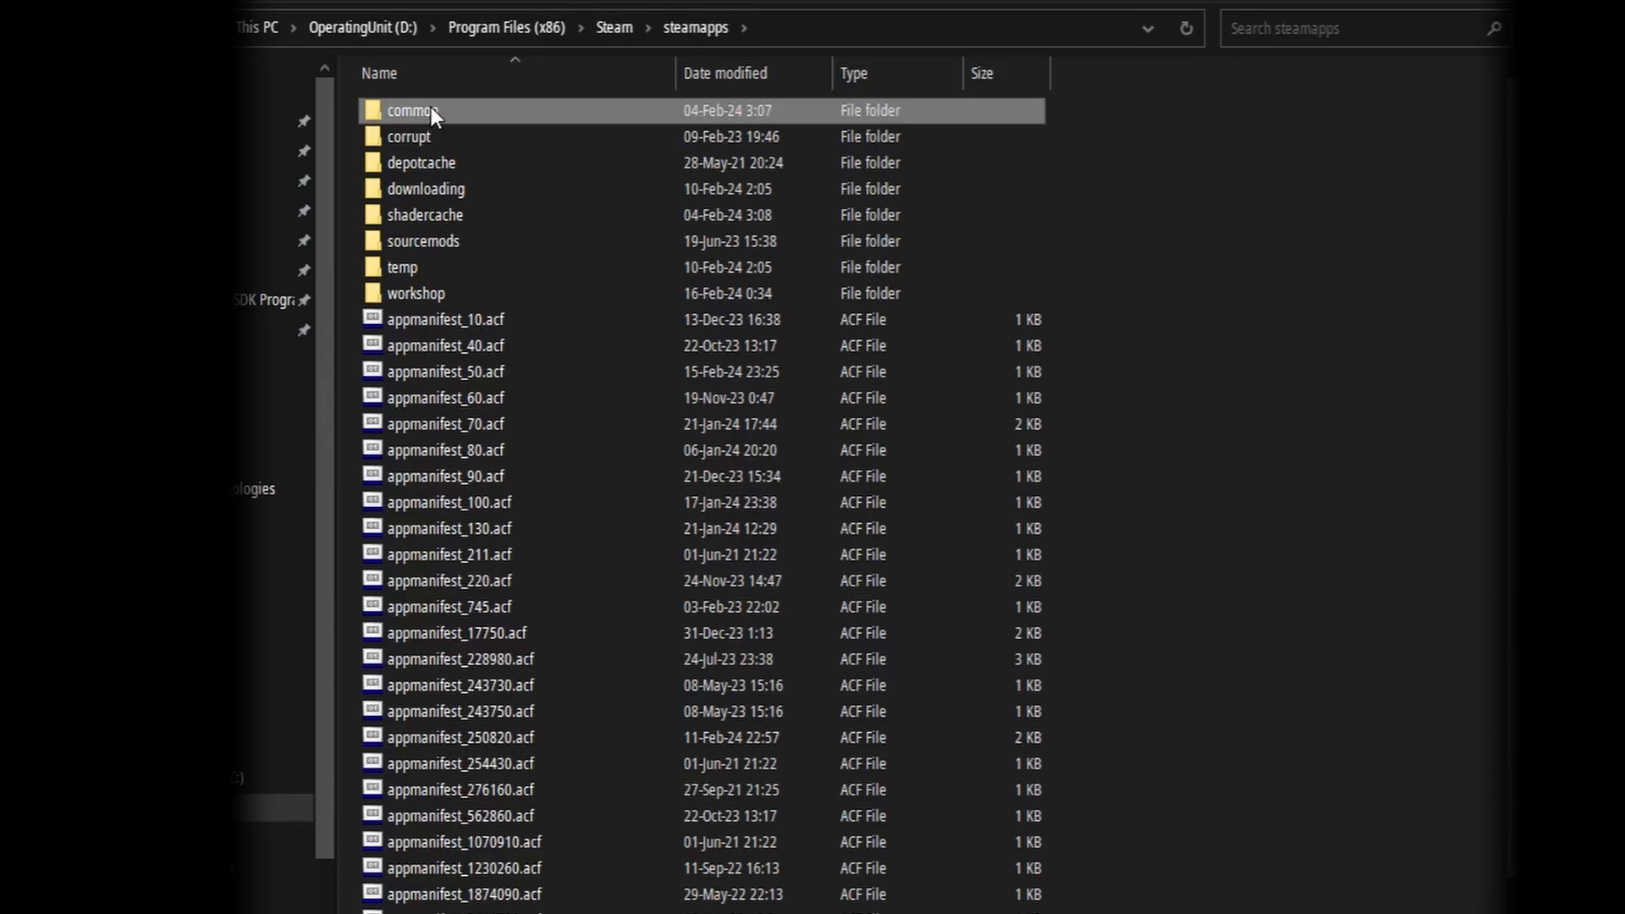
Create a new mymod2 folder inside steamapps\common\Half-Life
double_click(411, 110)
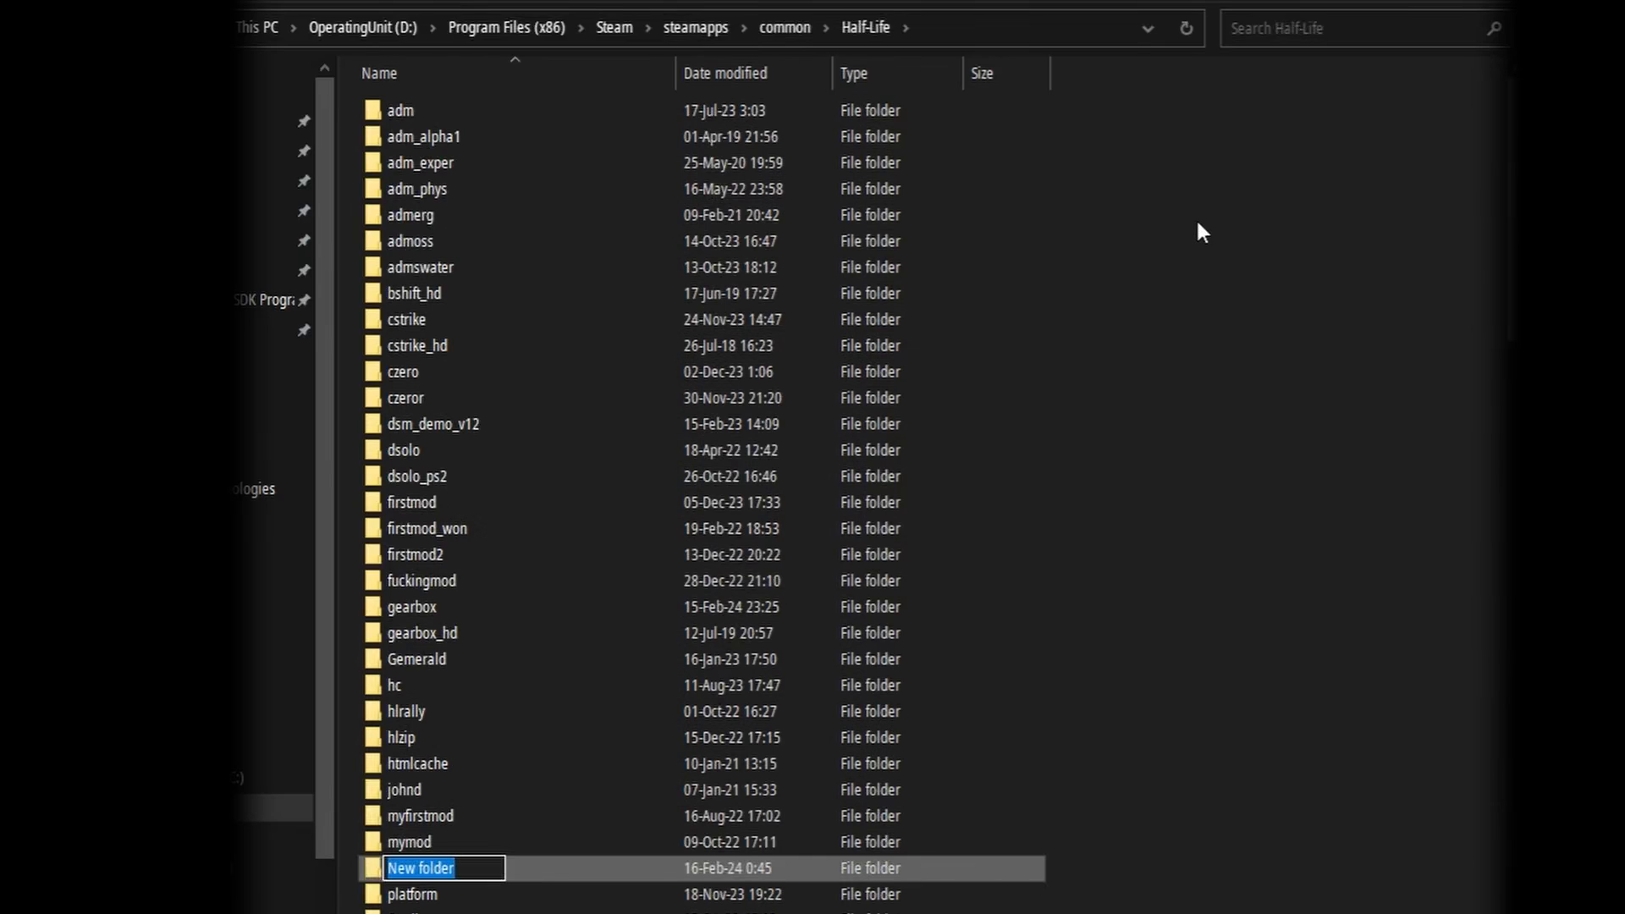
type("mymod2")
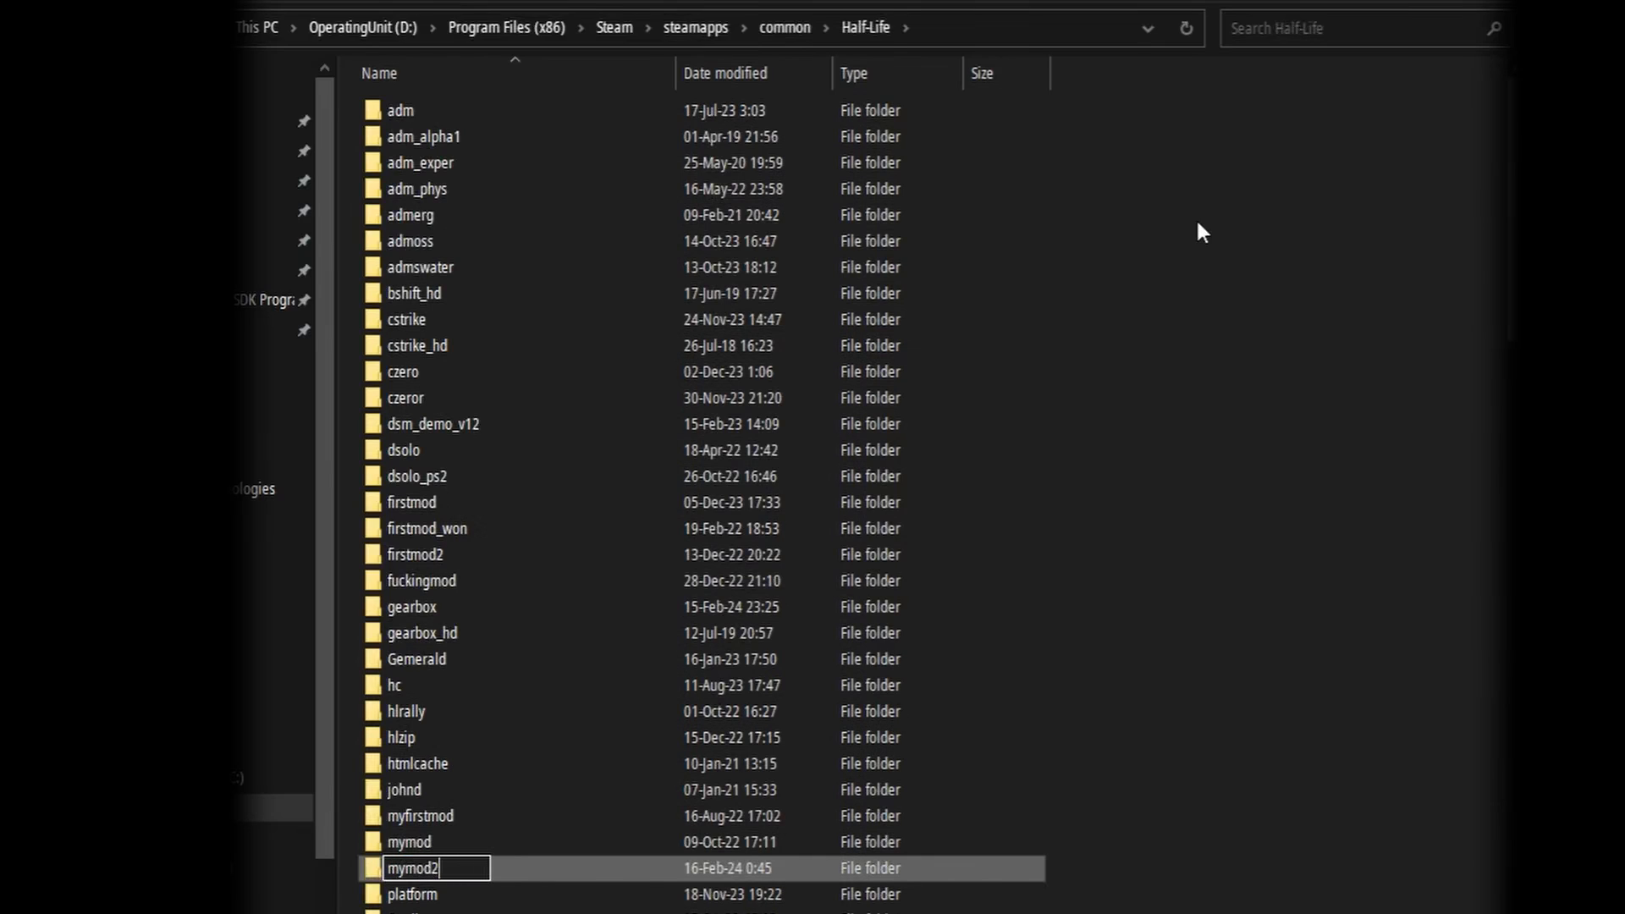
scroll("down", 3)
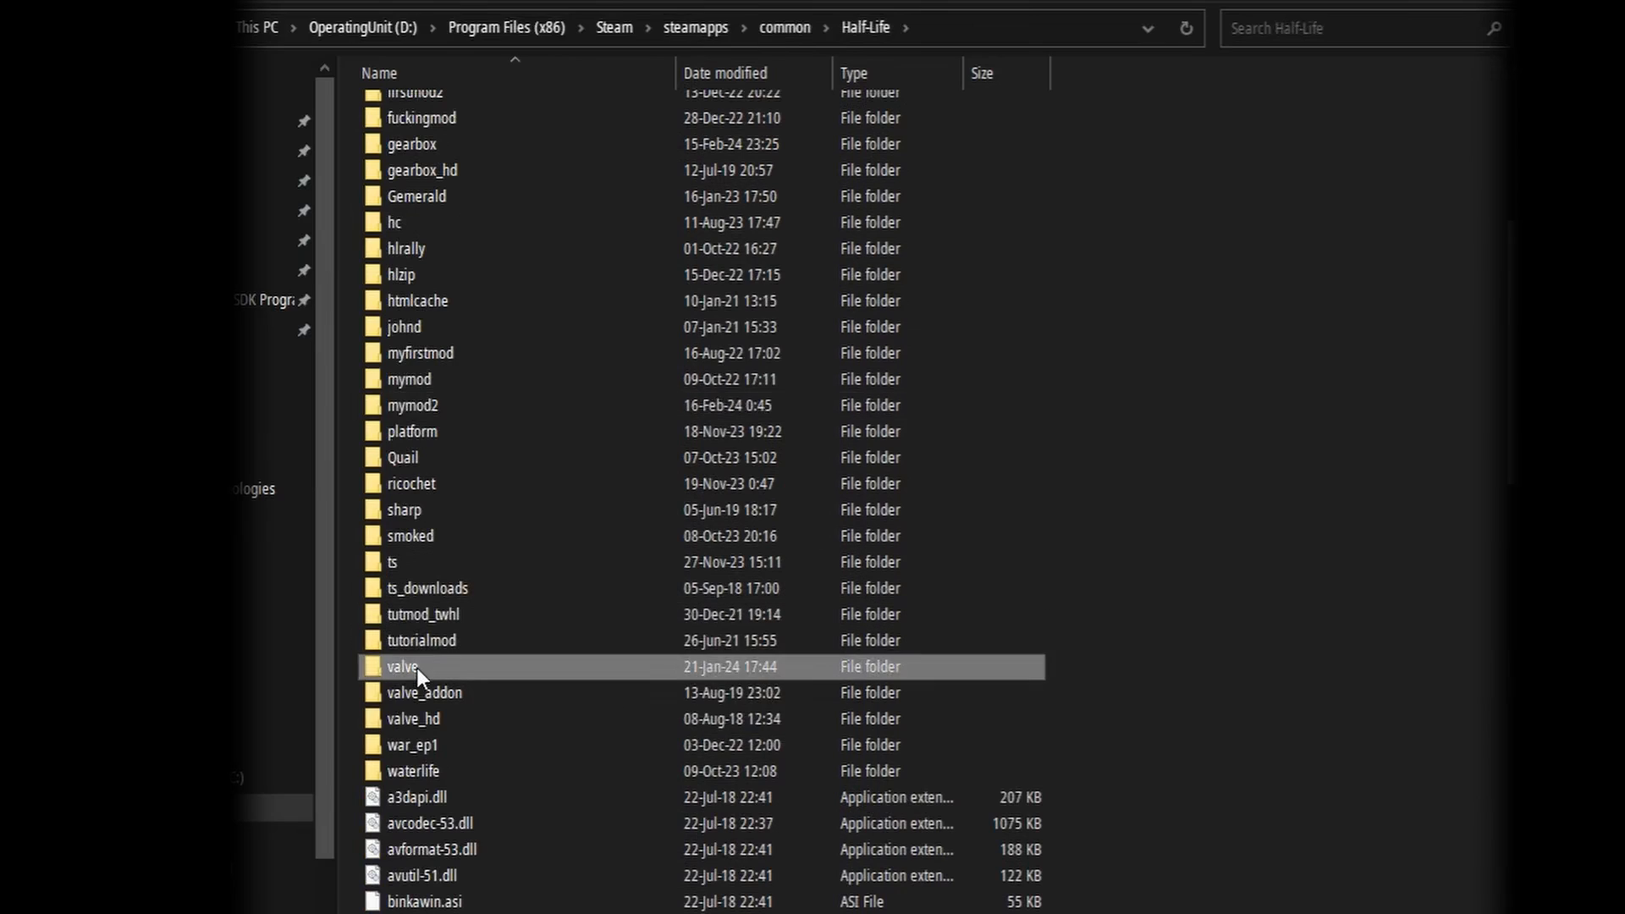
Copy liblist.gam from the valve folder into mymod2
double_click(403, 666)
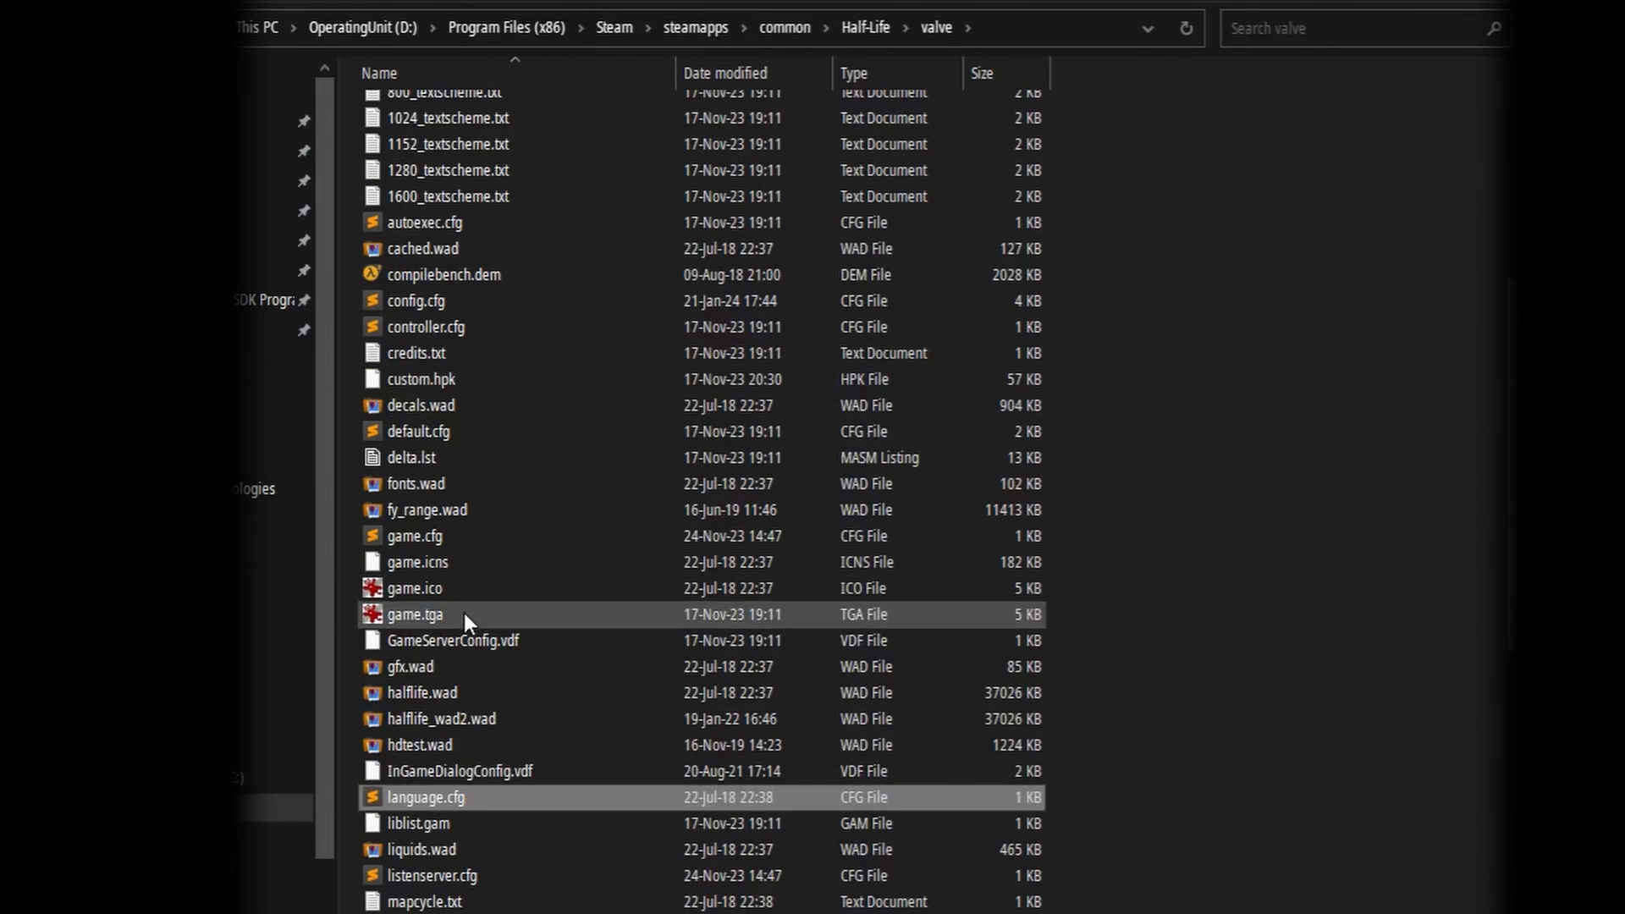
left_click(424, 822)
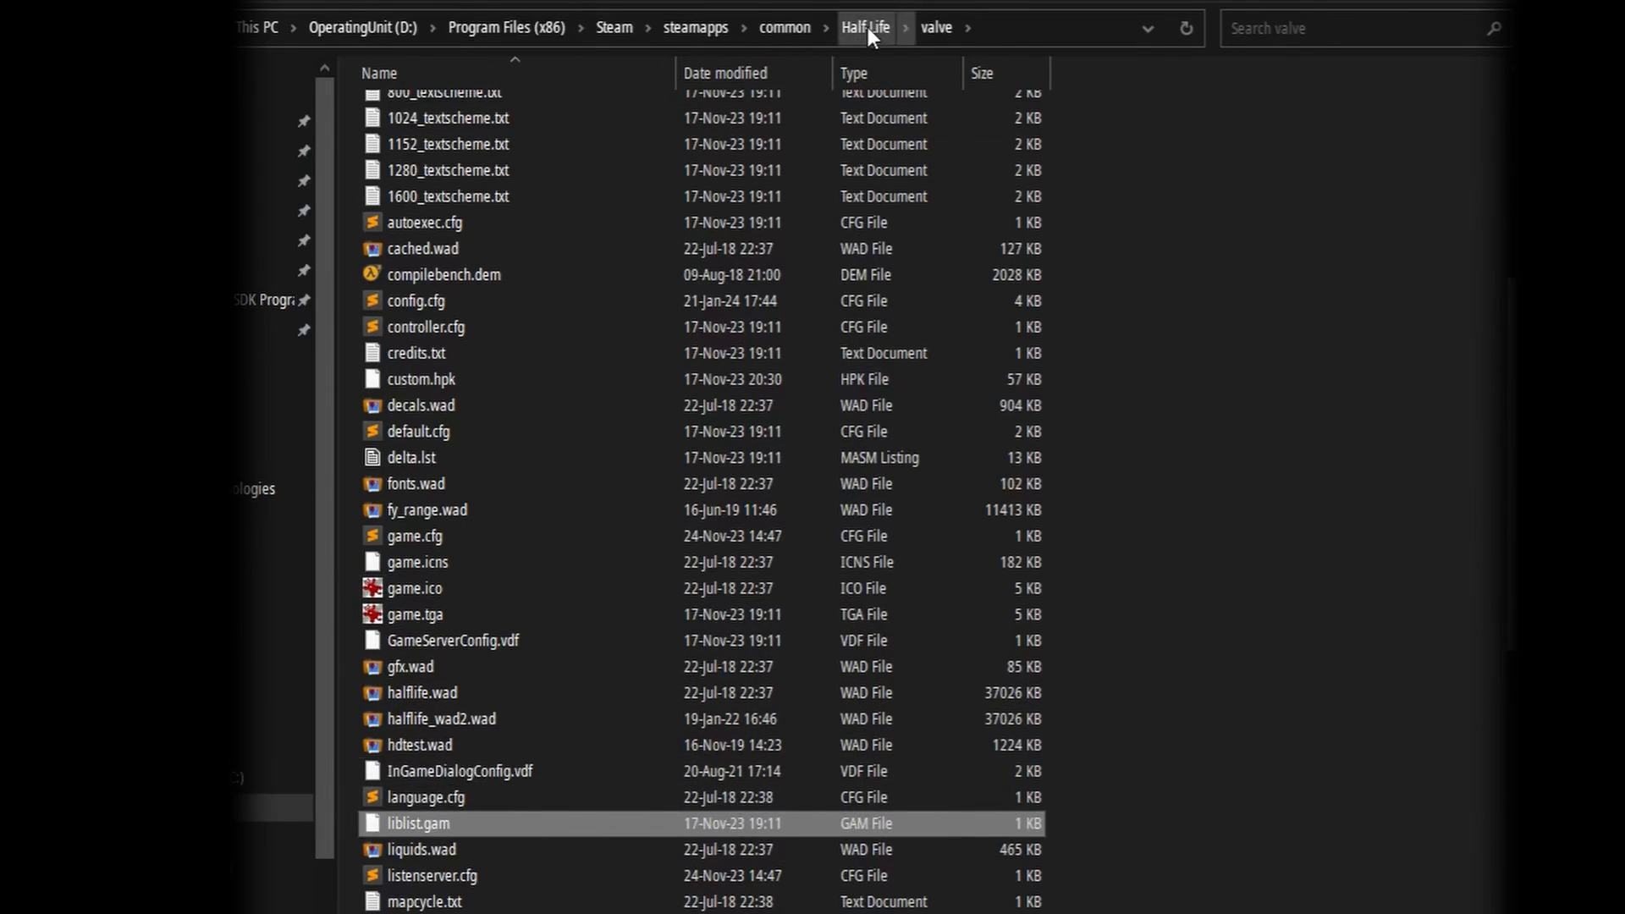
left_click(865, 29)
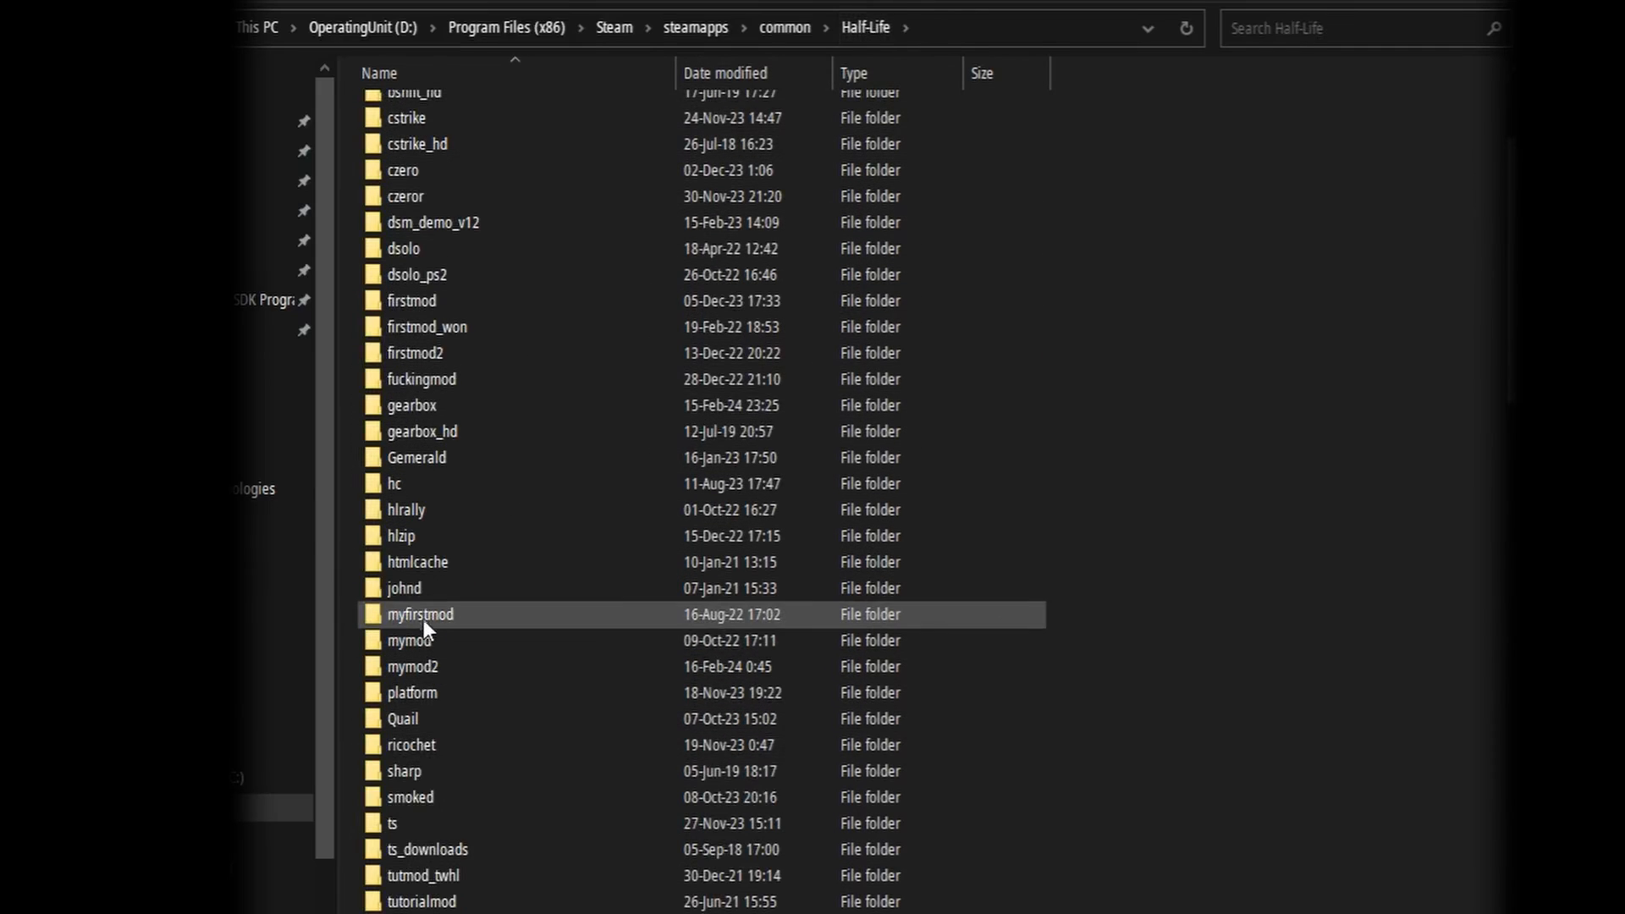
double_click(413, 665)
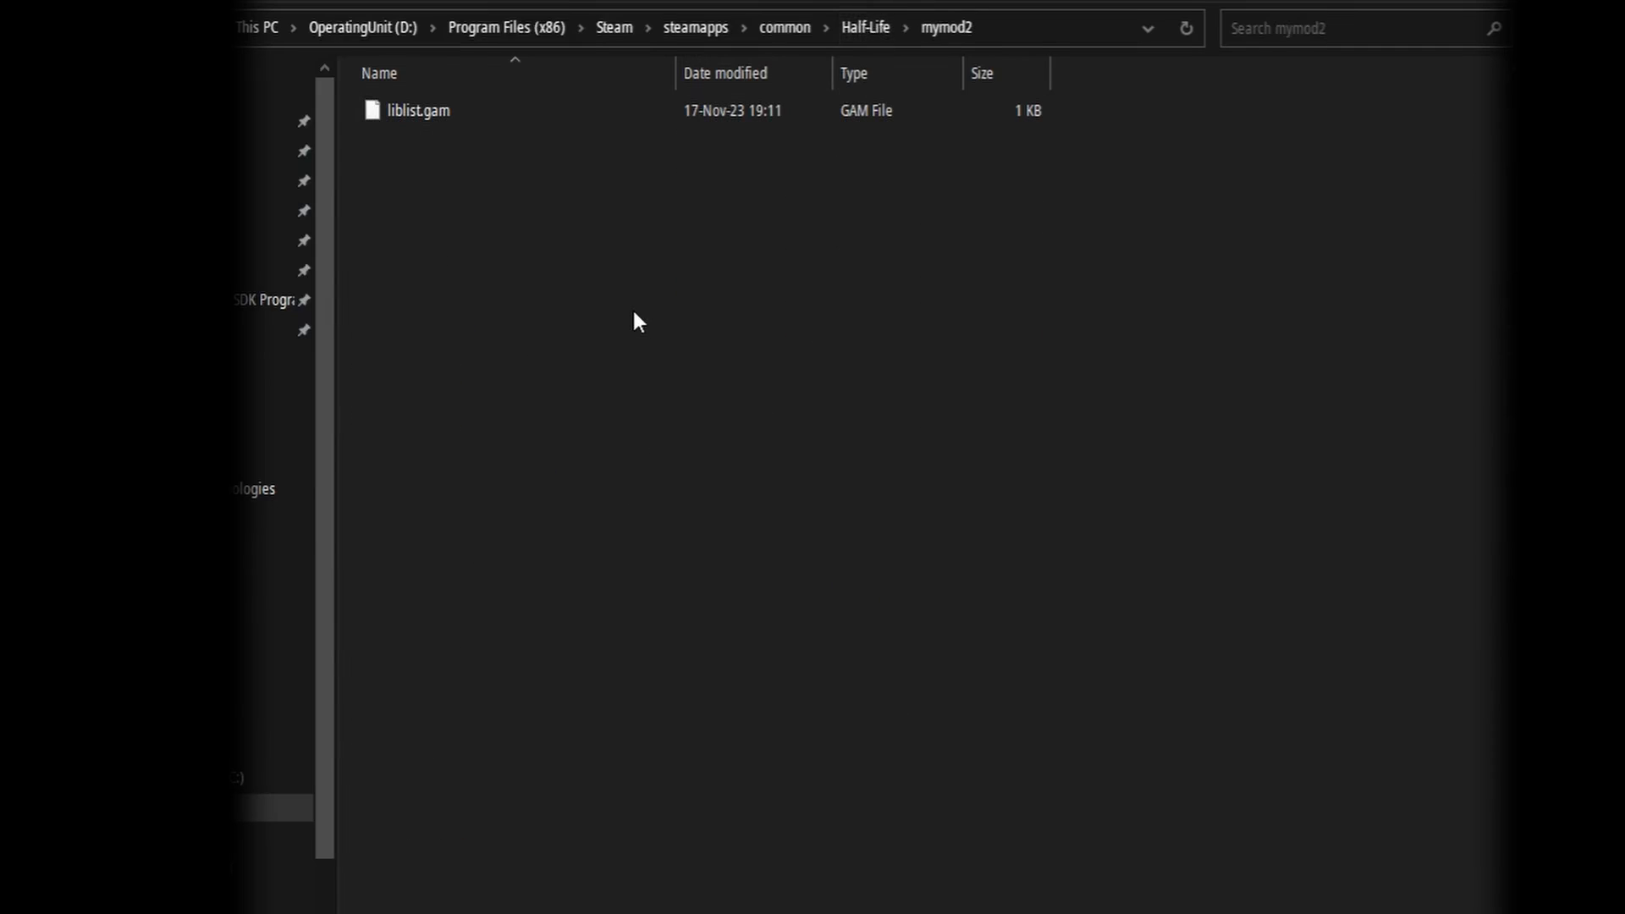
Replace Half-Life in liblist.gam's game line with Admer's ultra epic mod!!!1
double_click(416, 110)
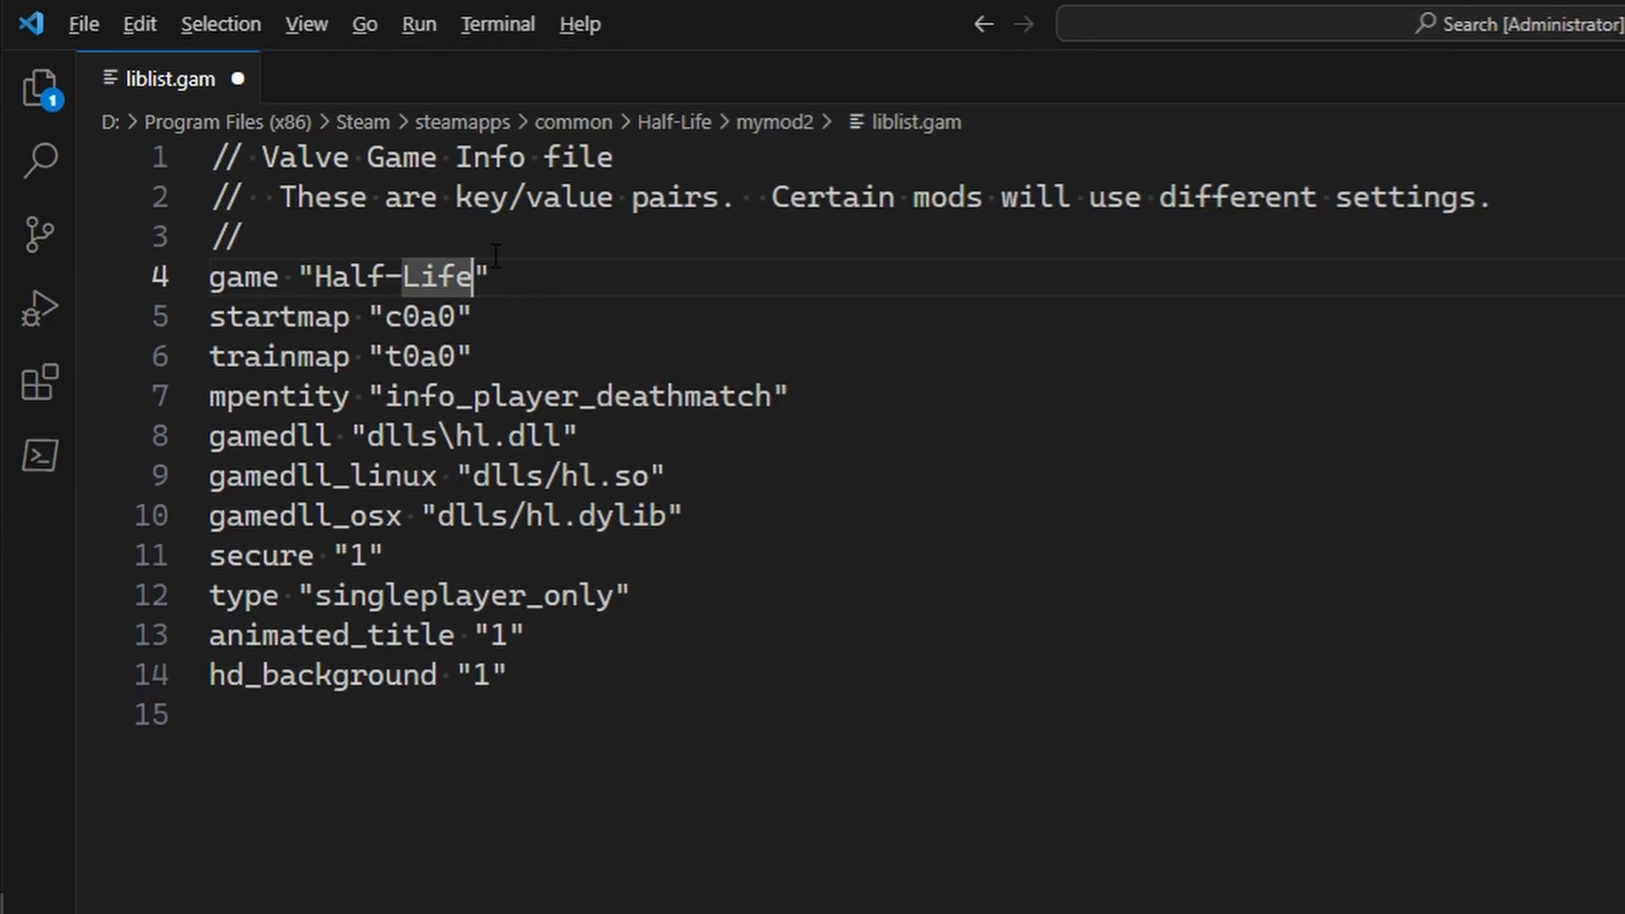
type("Admer's ultra")
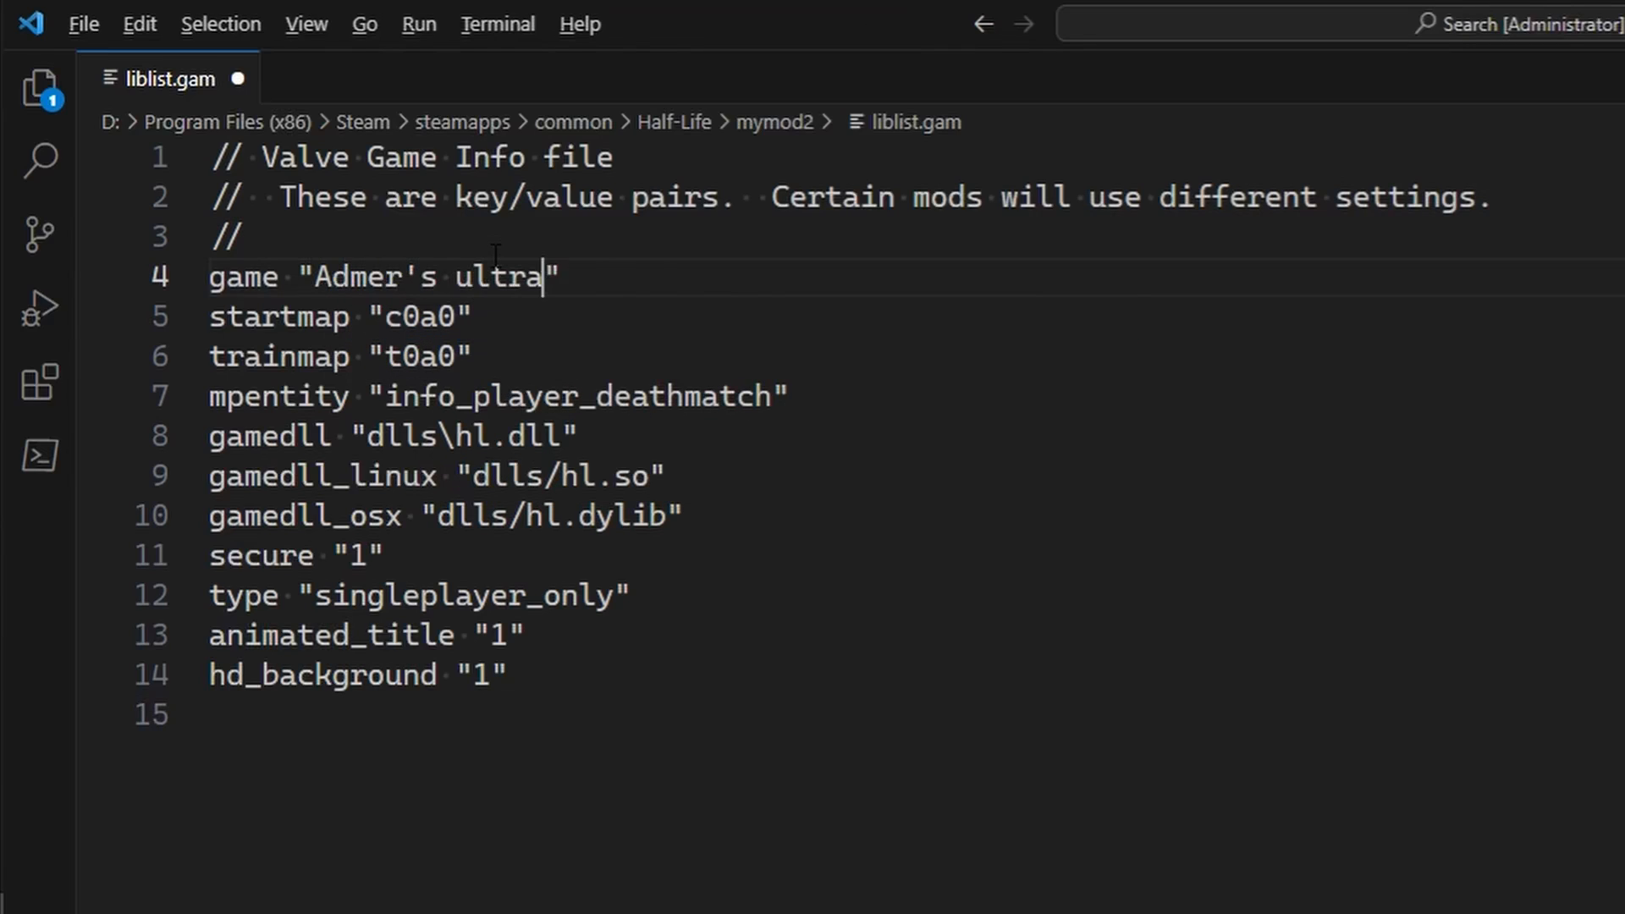
type("epic mod!!!1")
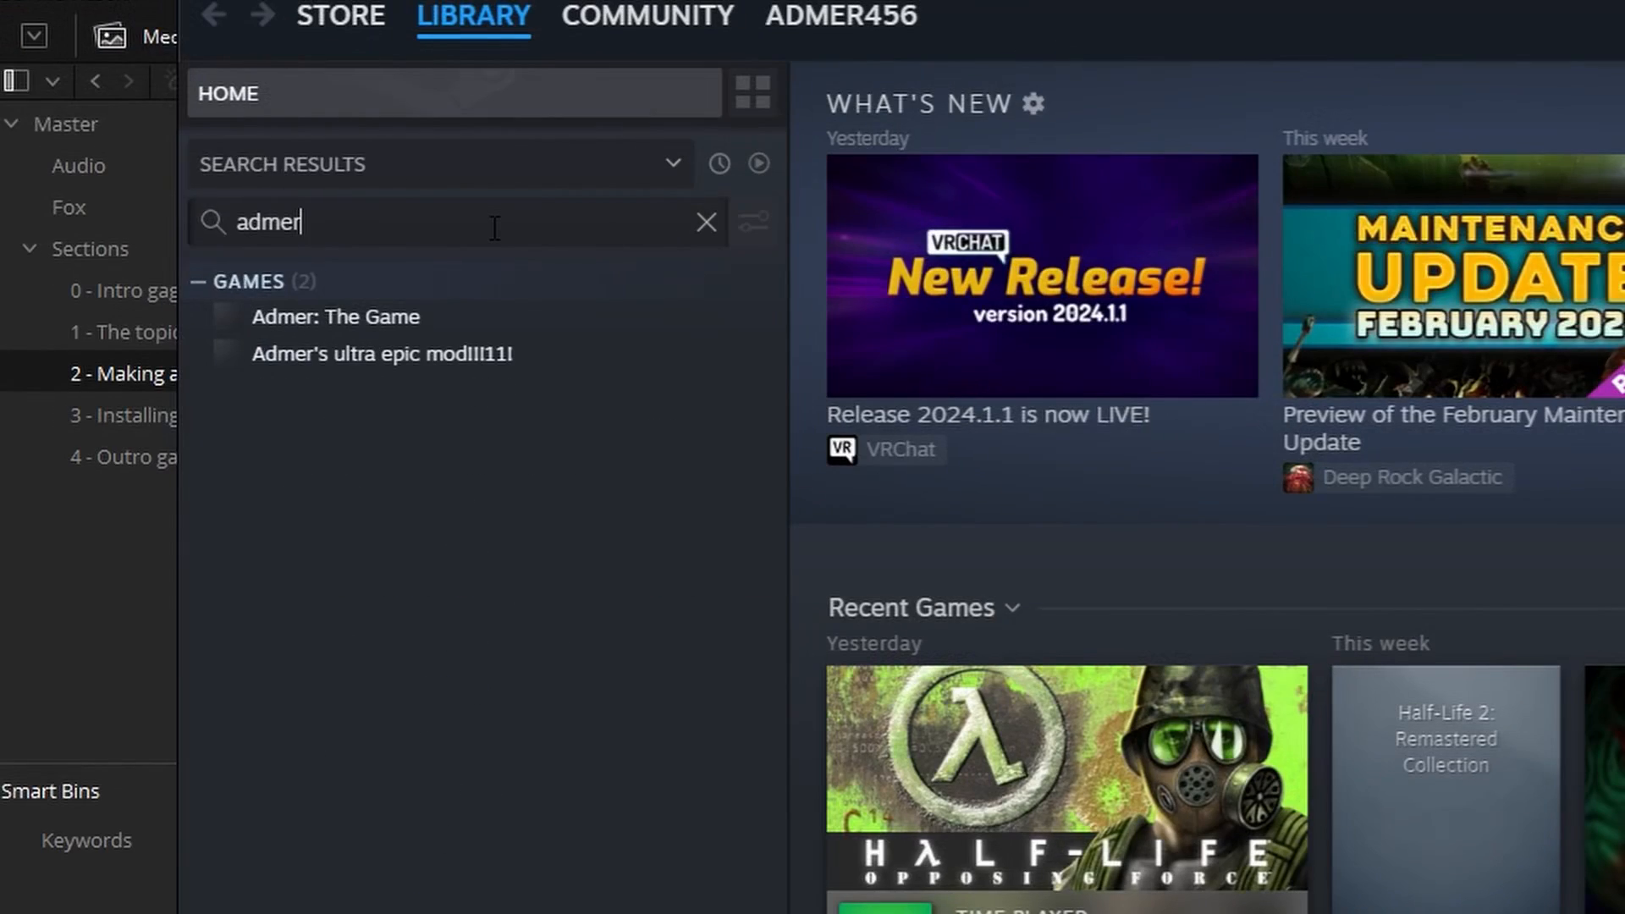
Select the newly listed Admer's ultra epic mod entry in the Steam library search for admer
left_click(381, 353)
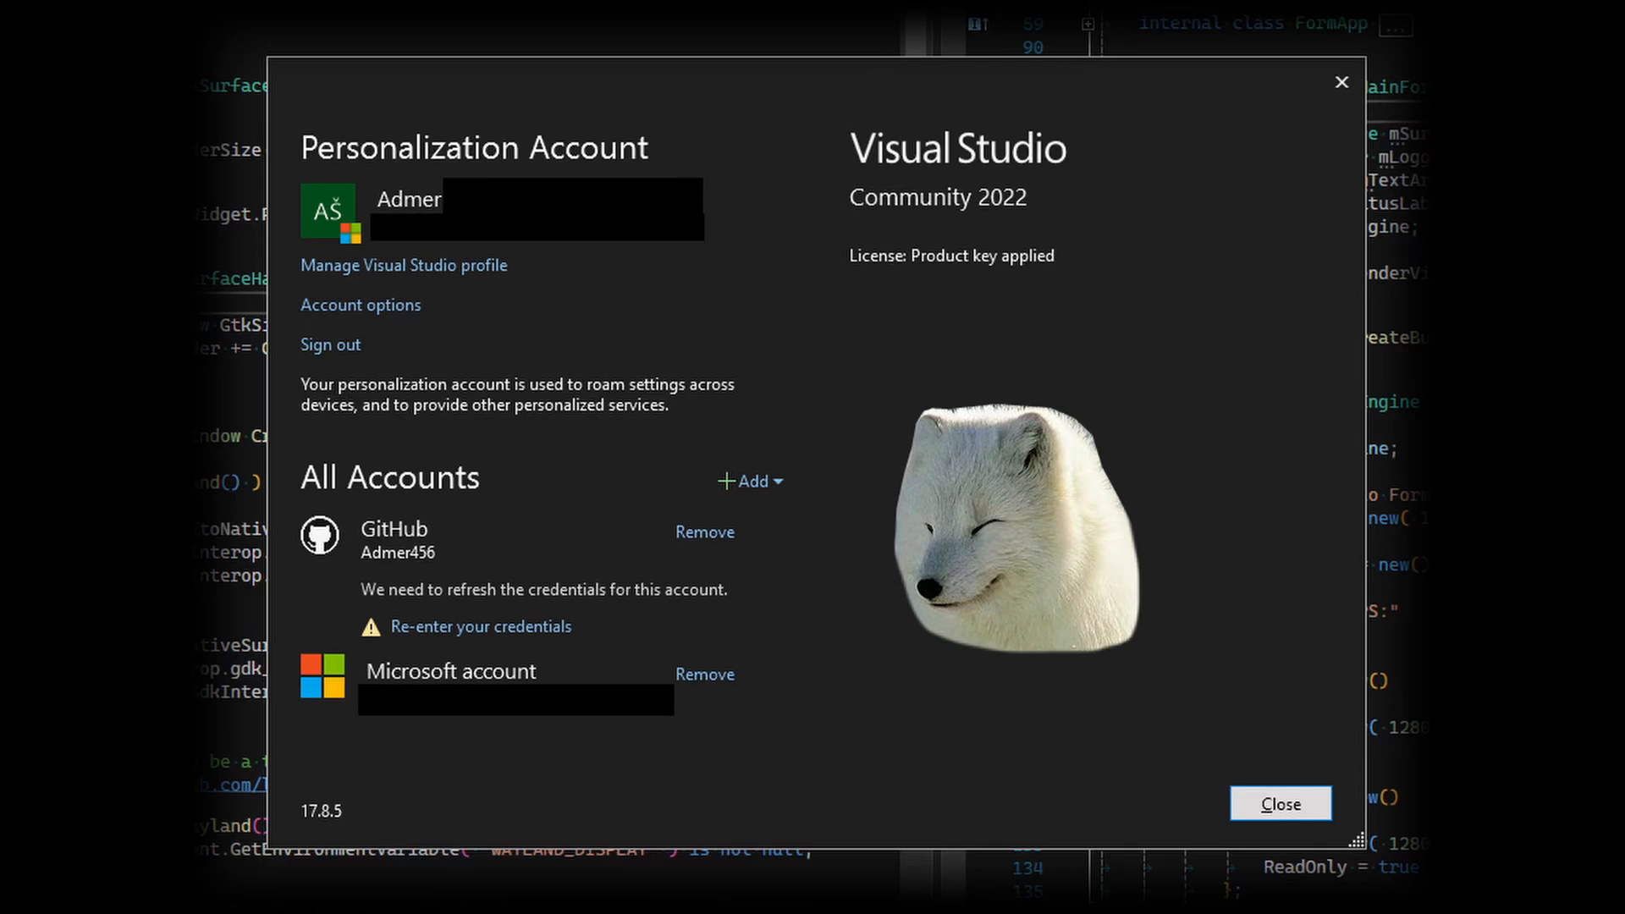
Dismiss the account window and review the Desktop development with C++ workload and MSVC v143 tools
left_click(1280, 802)
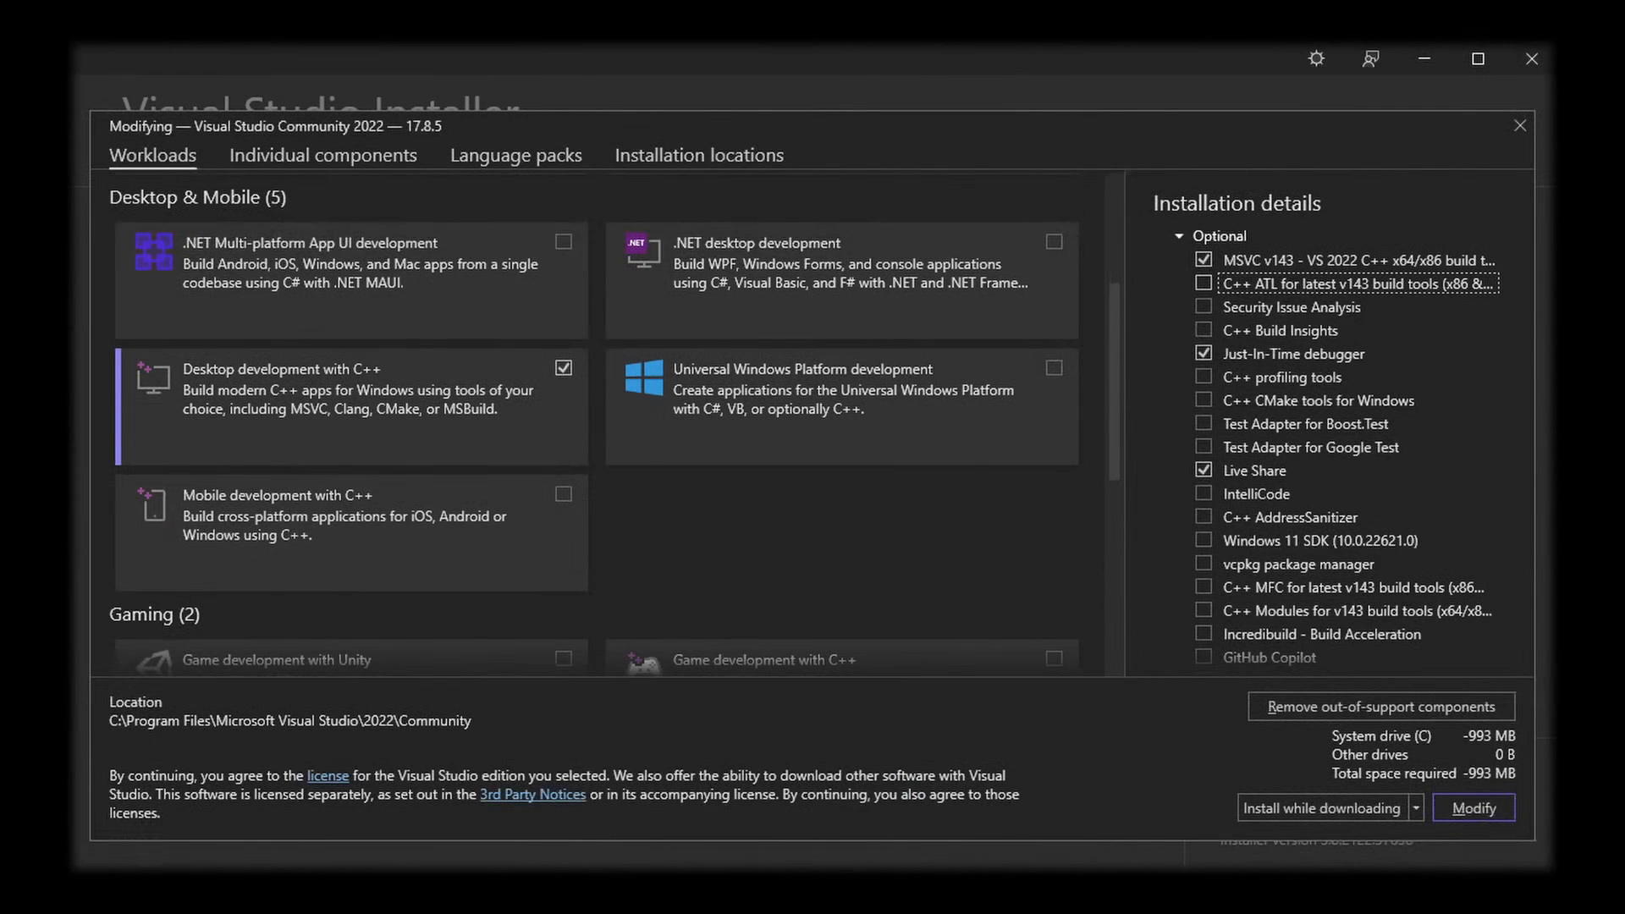
scroll("down", 3)
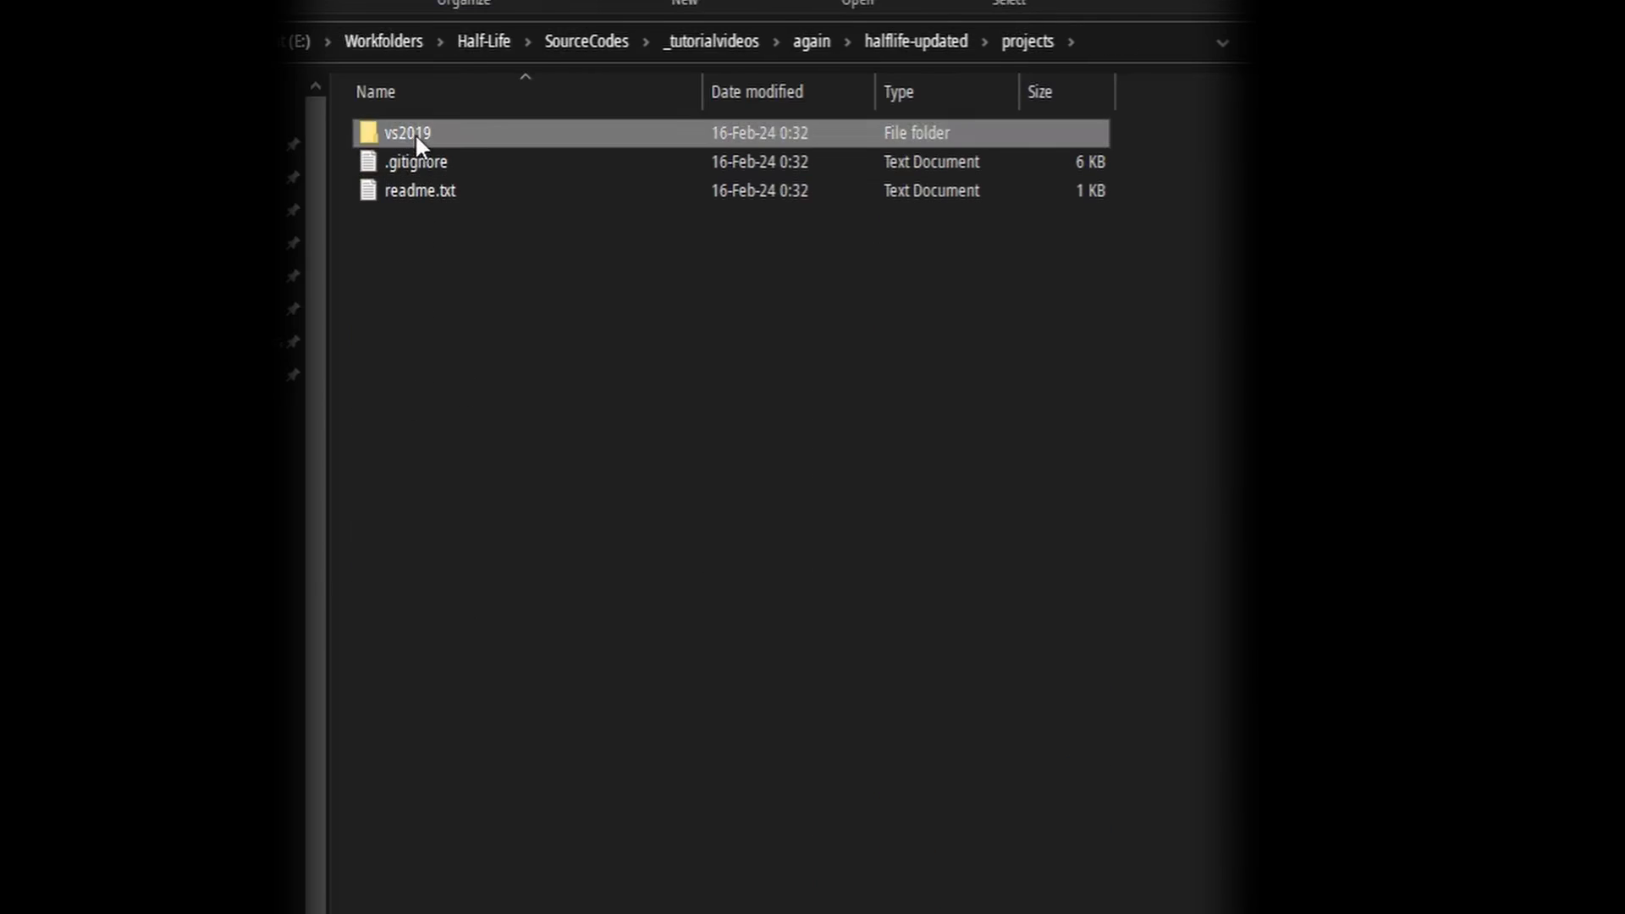
Load projects\vs2019\projects.sln and accept retargeting to the latest SDK and v143 toolset
double_click(406, 132)
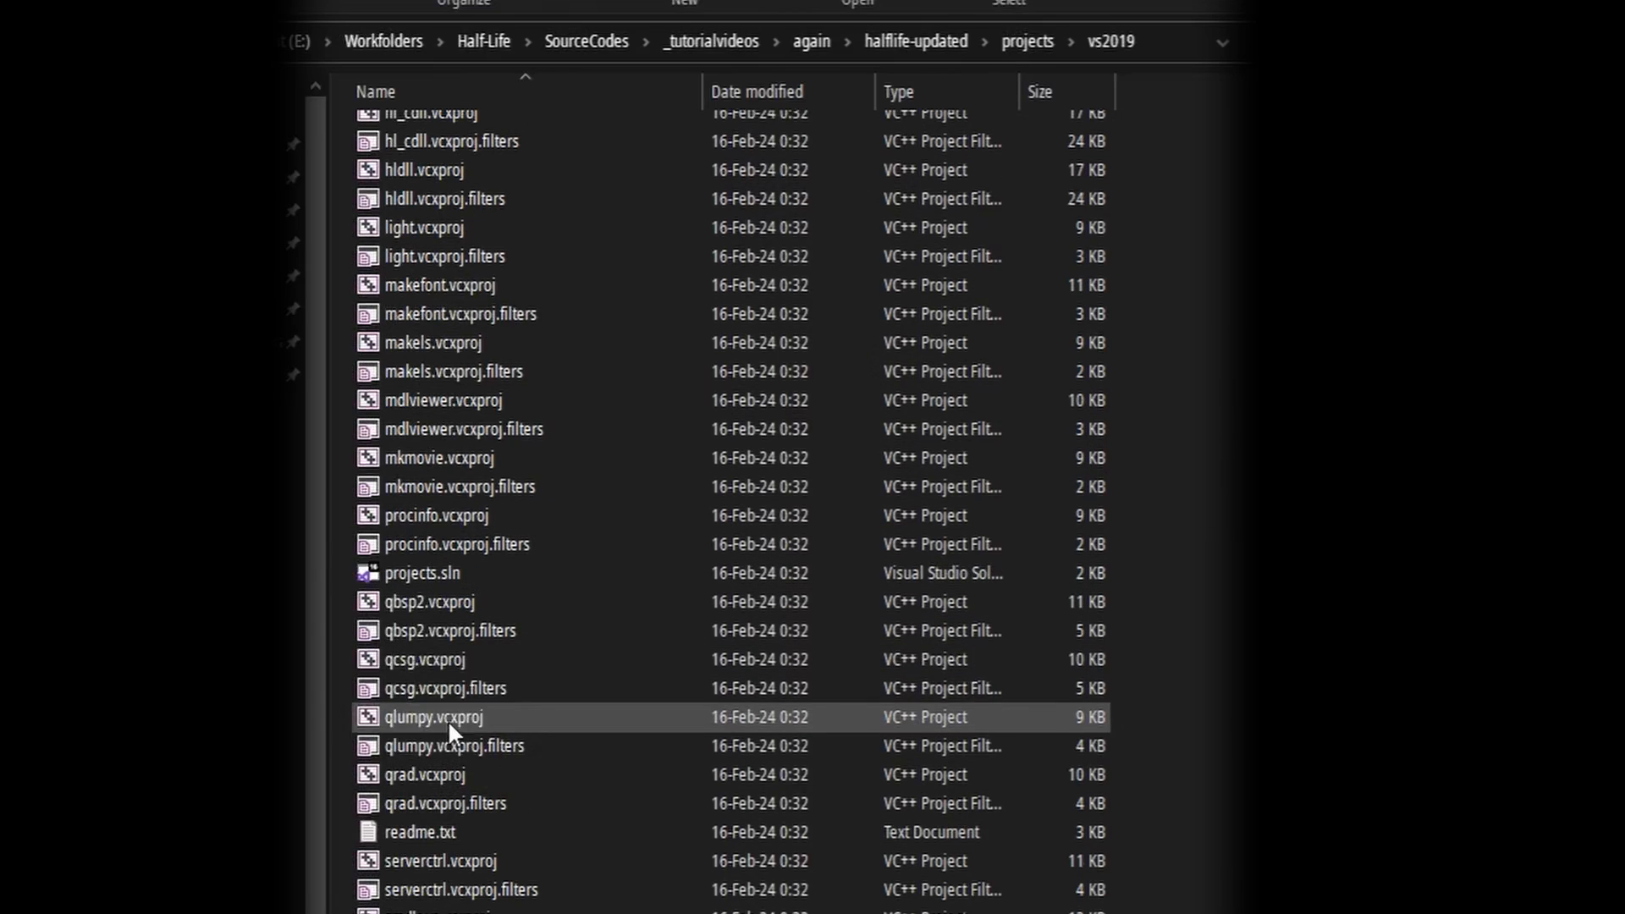
double_click(422, 574)
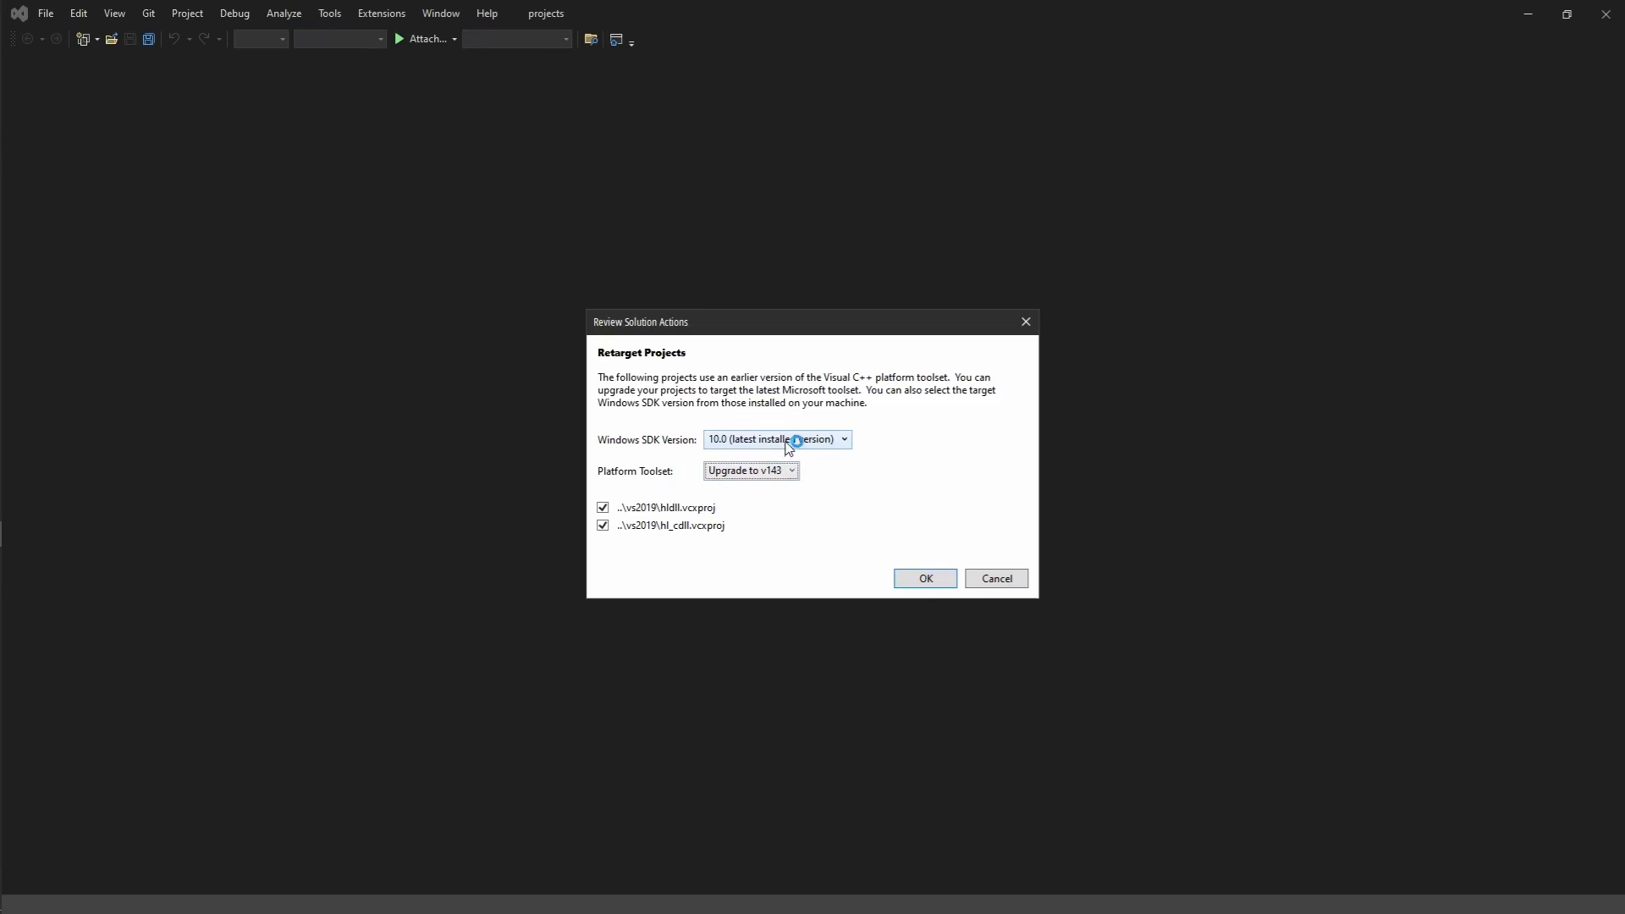
left_click(922, 577)
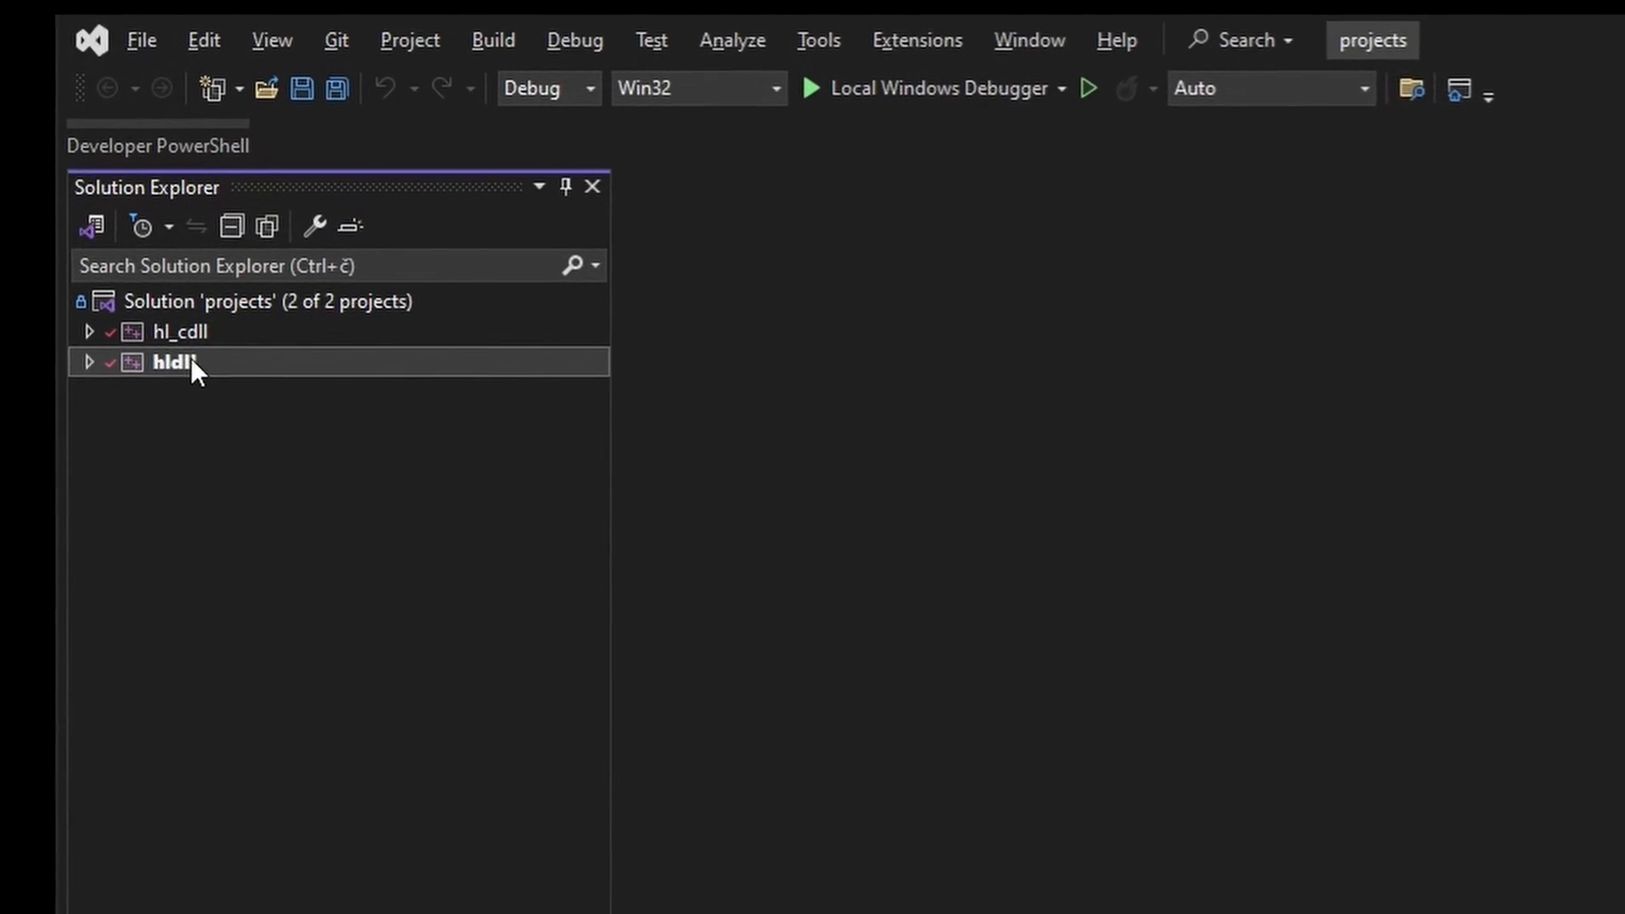
Browse the hldll project and its dlls source folder in Solution Explorer
left_click(89, 331)
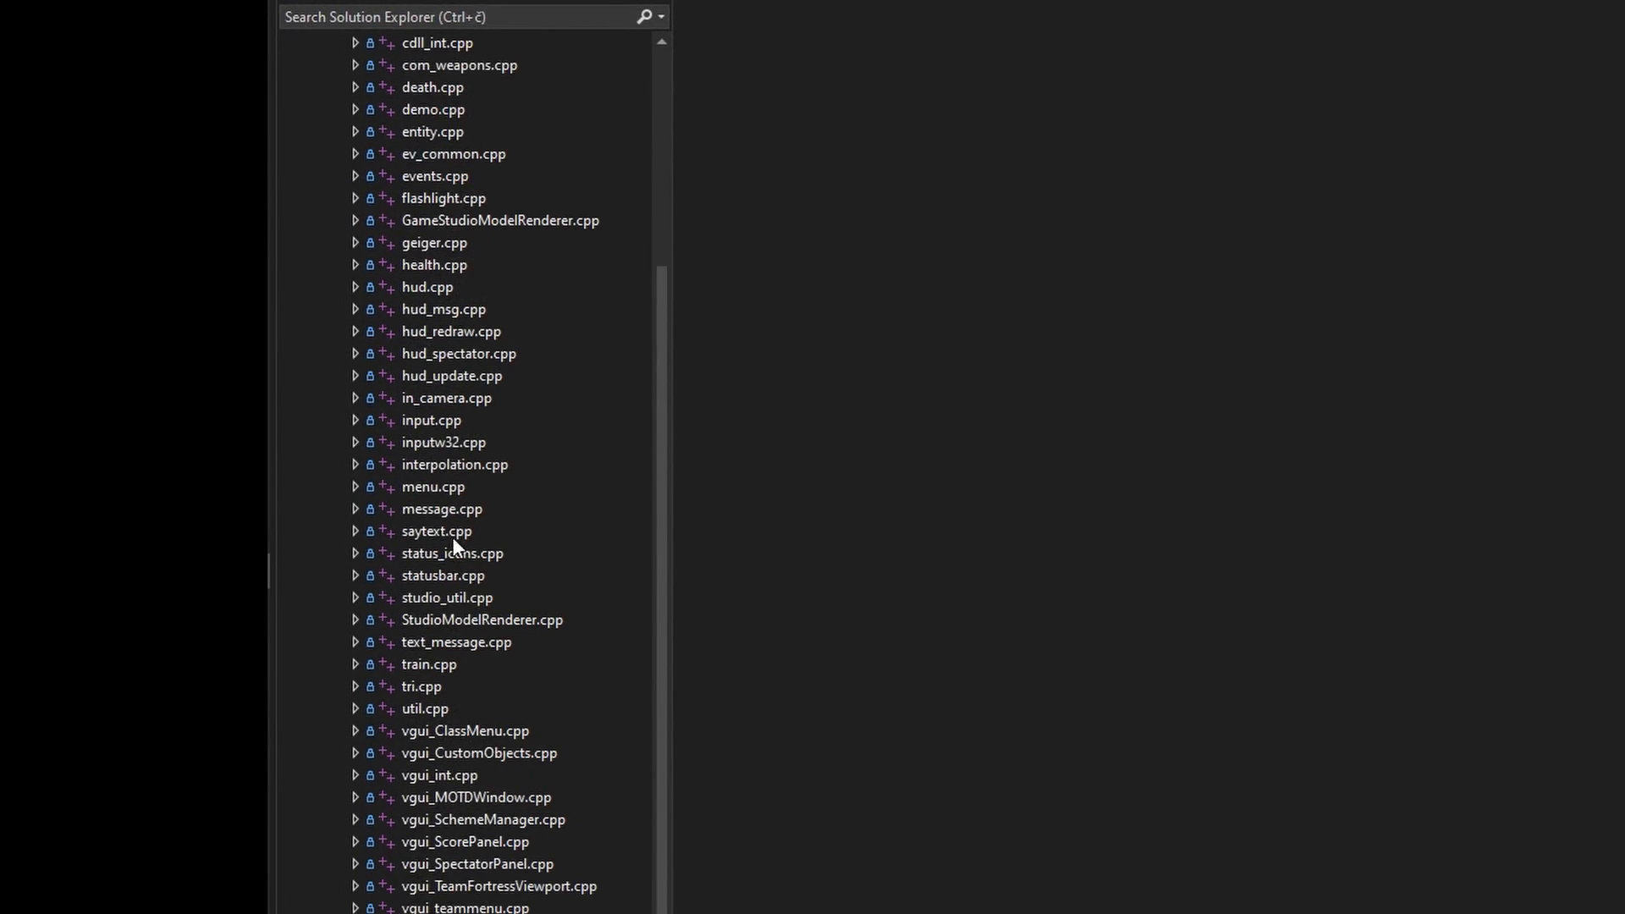
mouse_move(455, 543)
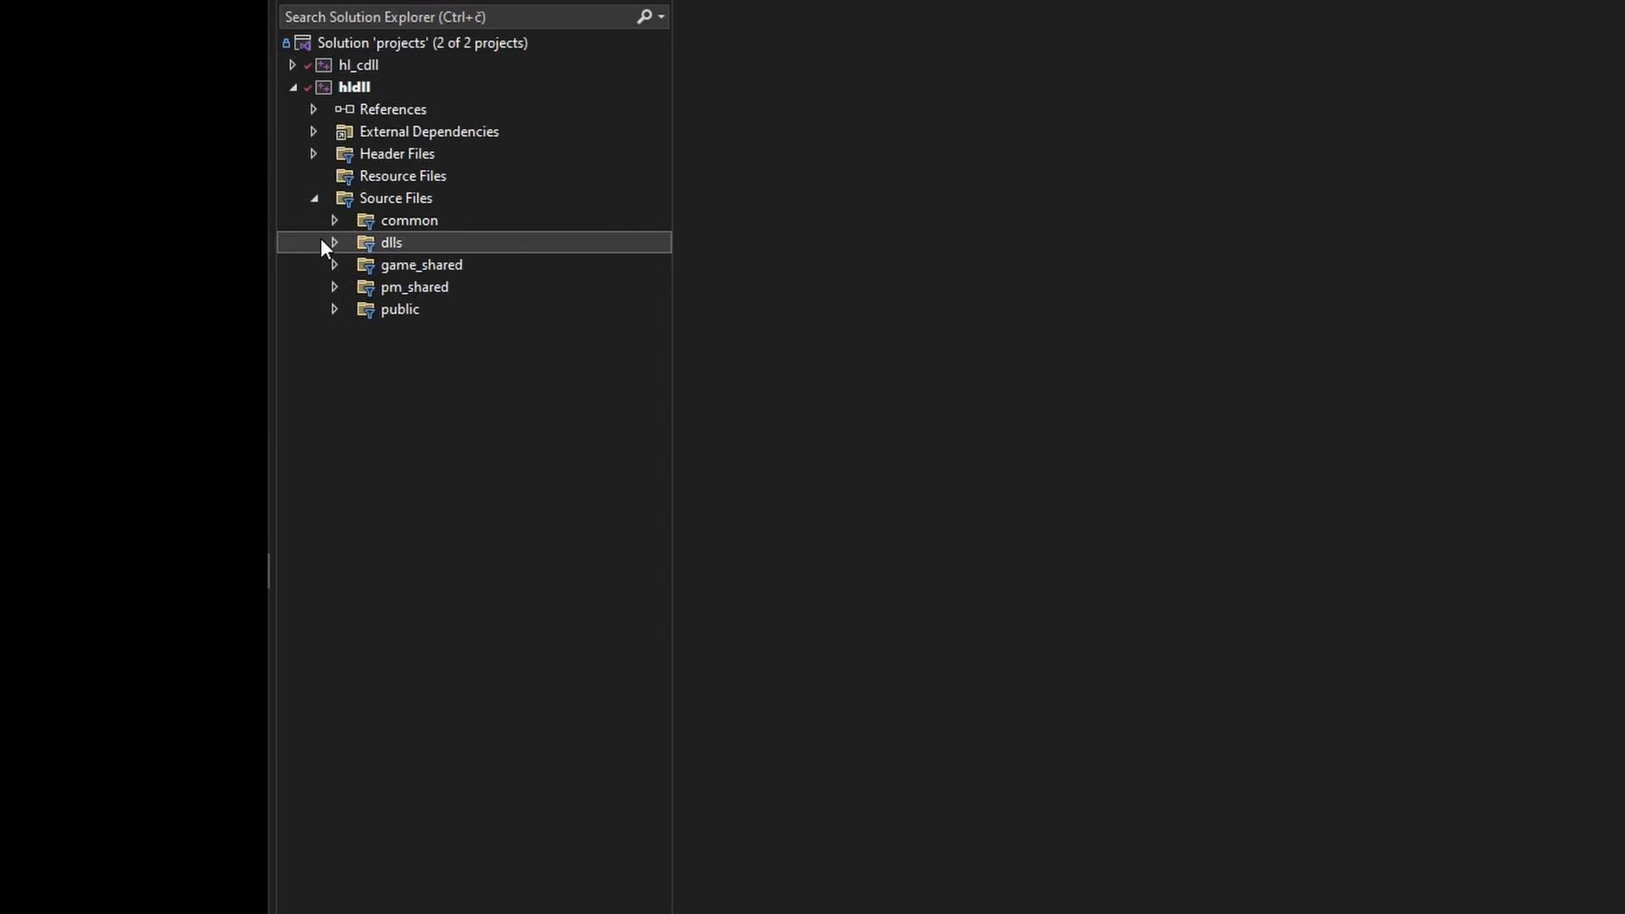
left_click(335, 242)
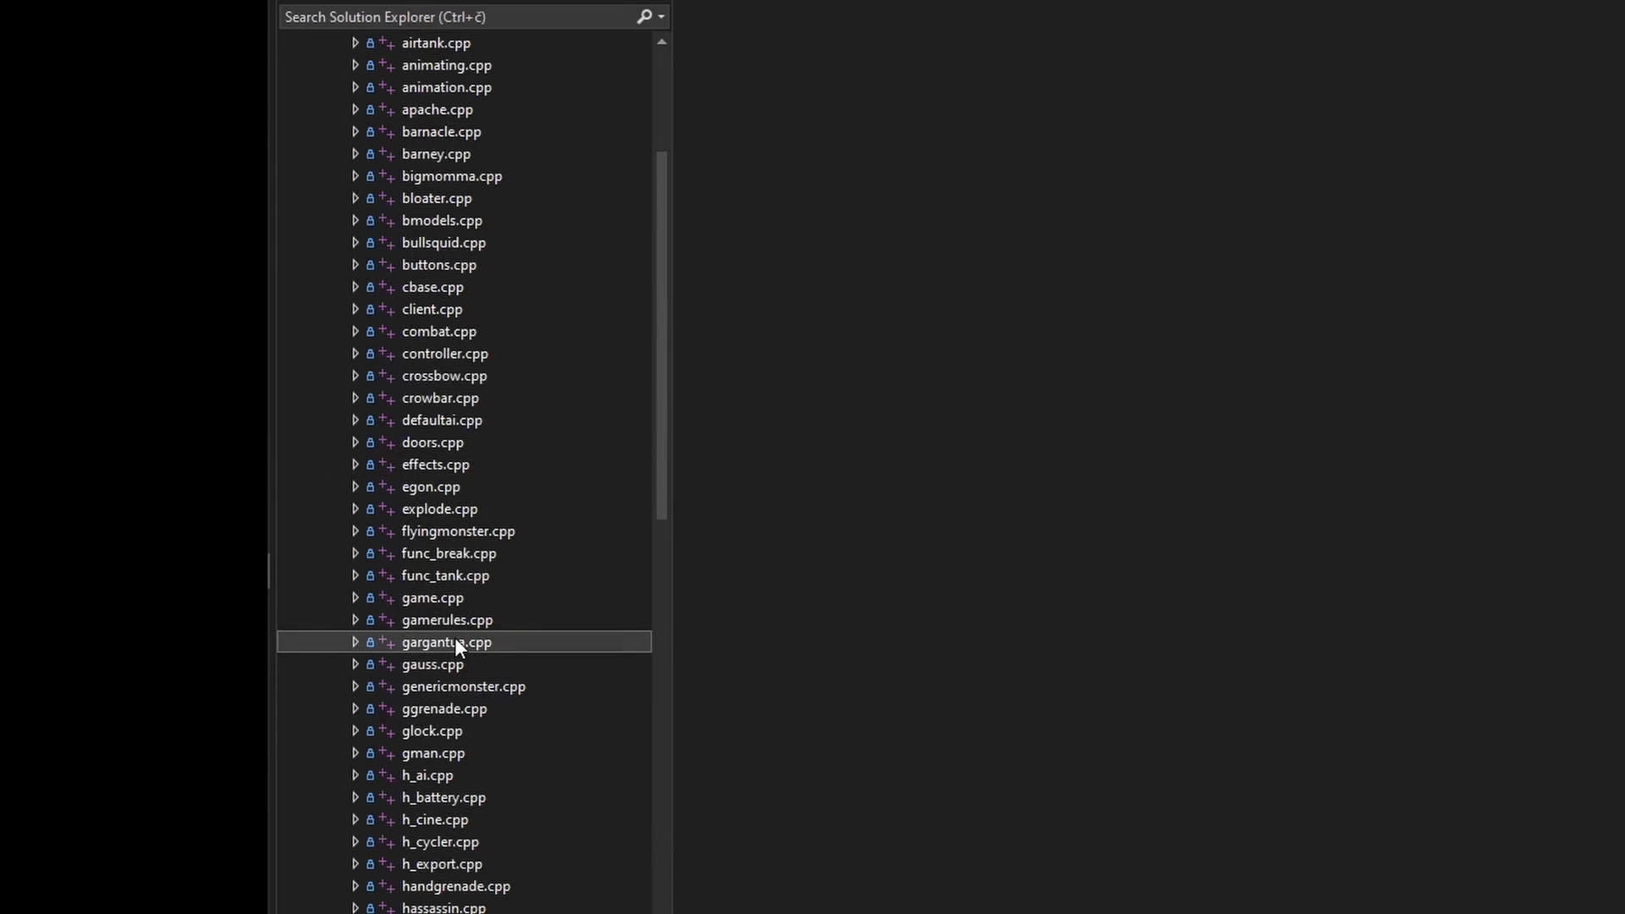
scroll("down", 3)
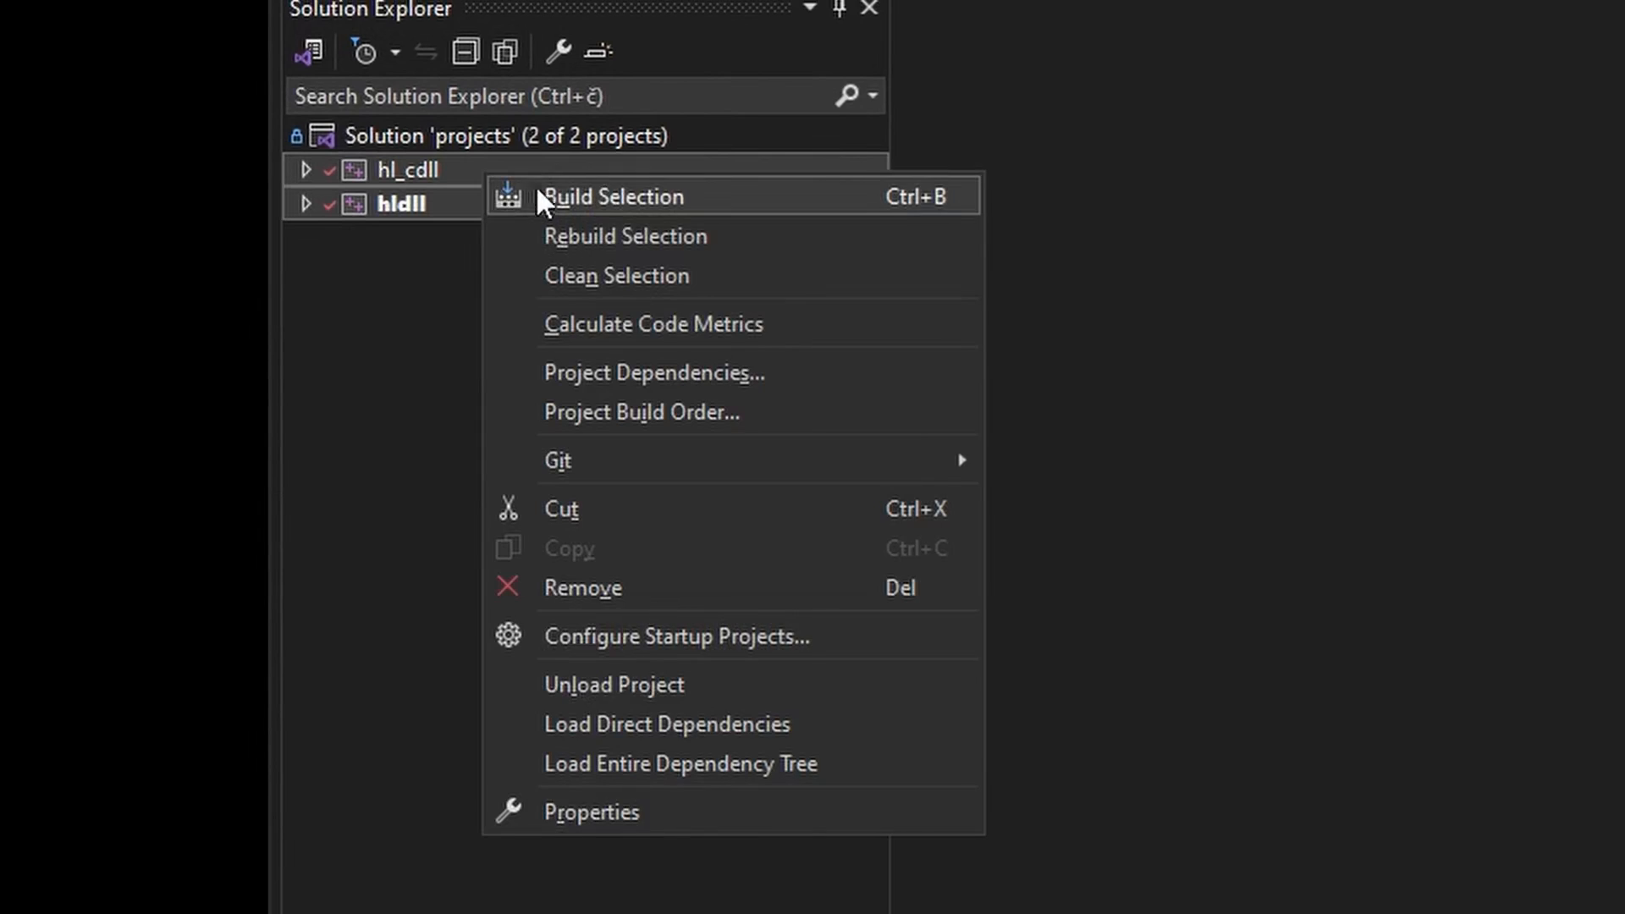
Build both hl_cdll and hldll and highlight the Build succeeded output installing client.dll
left_click(613, 197)
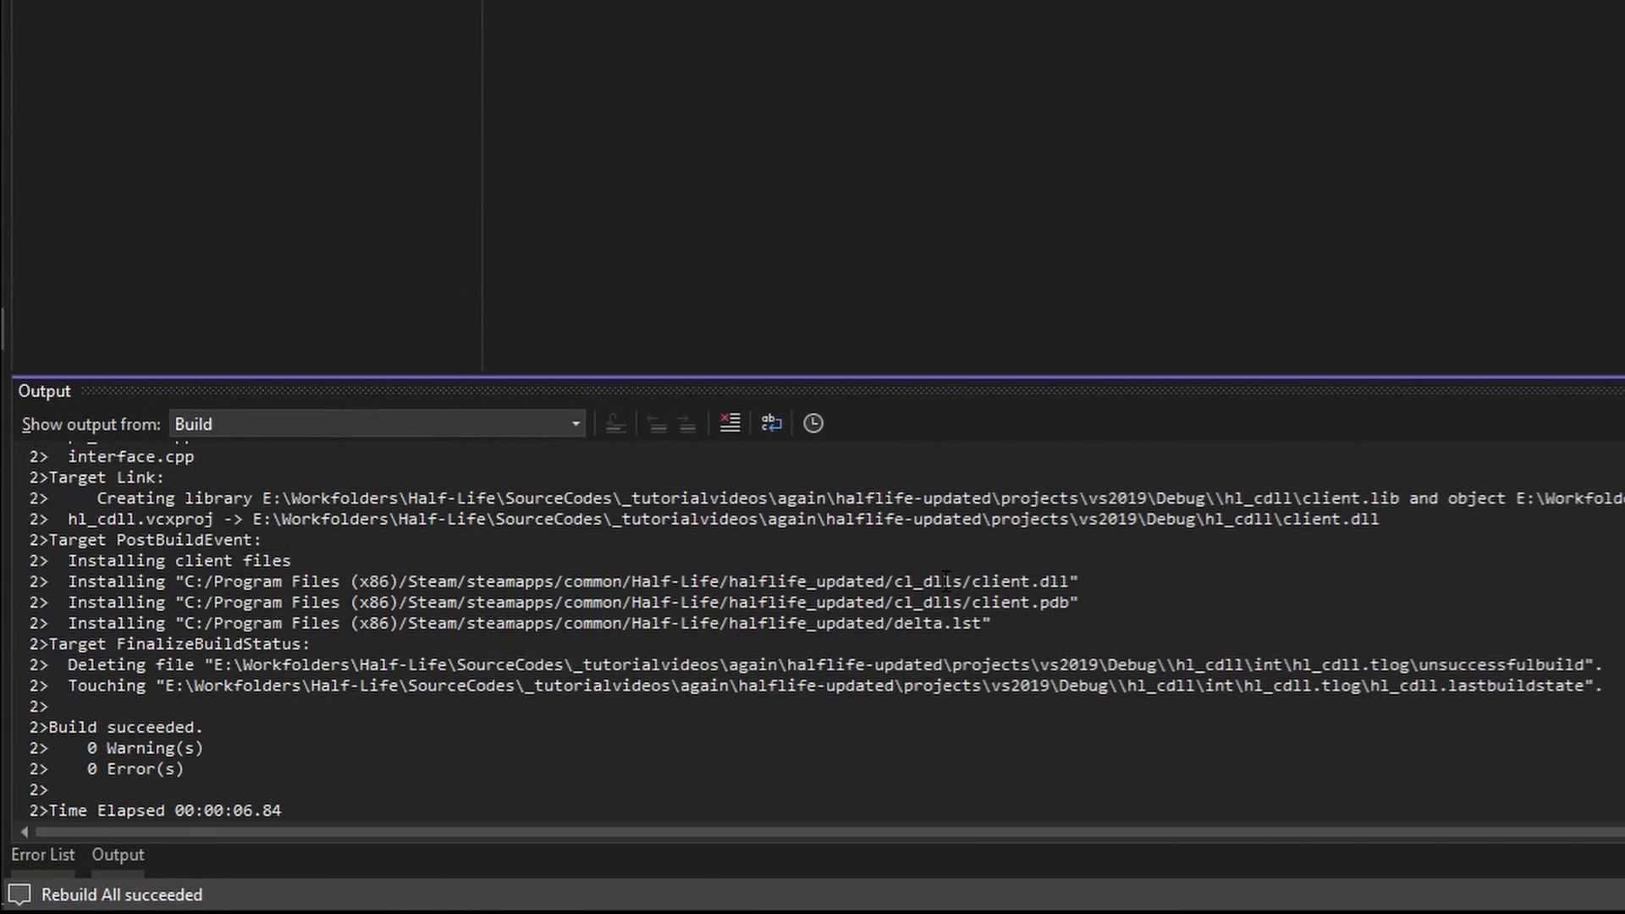
left_click_drag(29, 538, 990, 623)
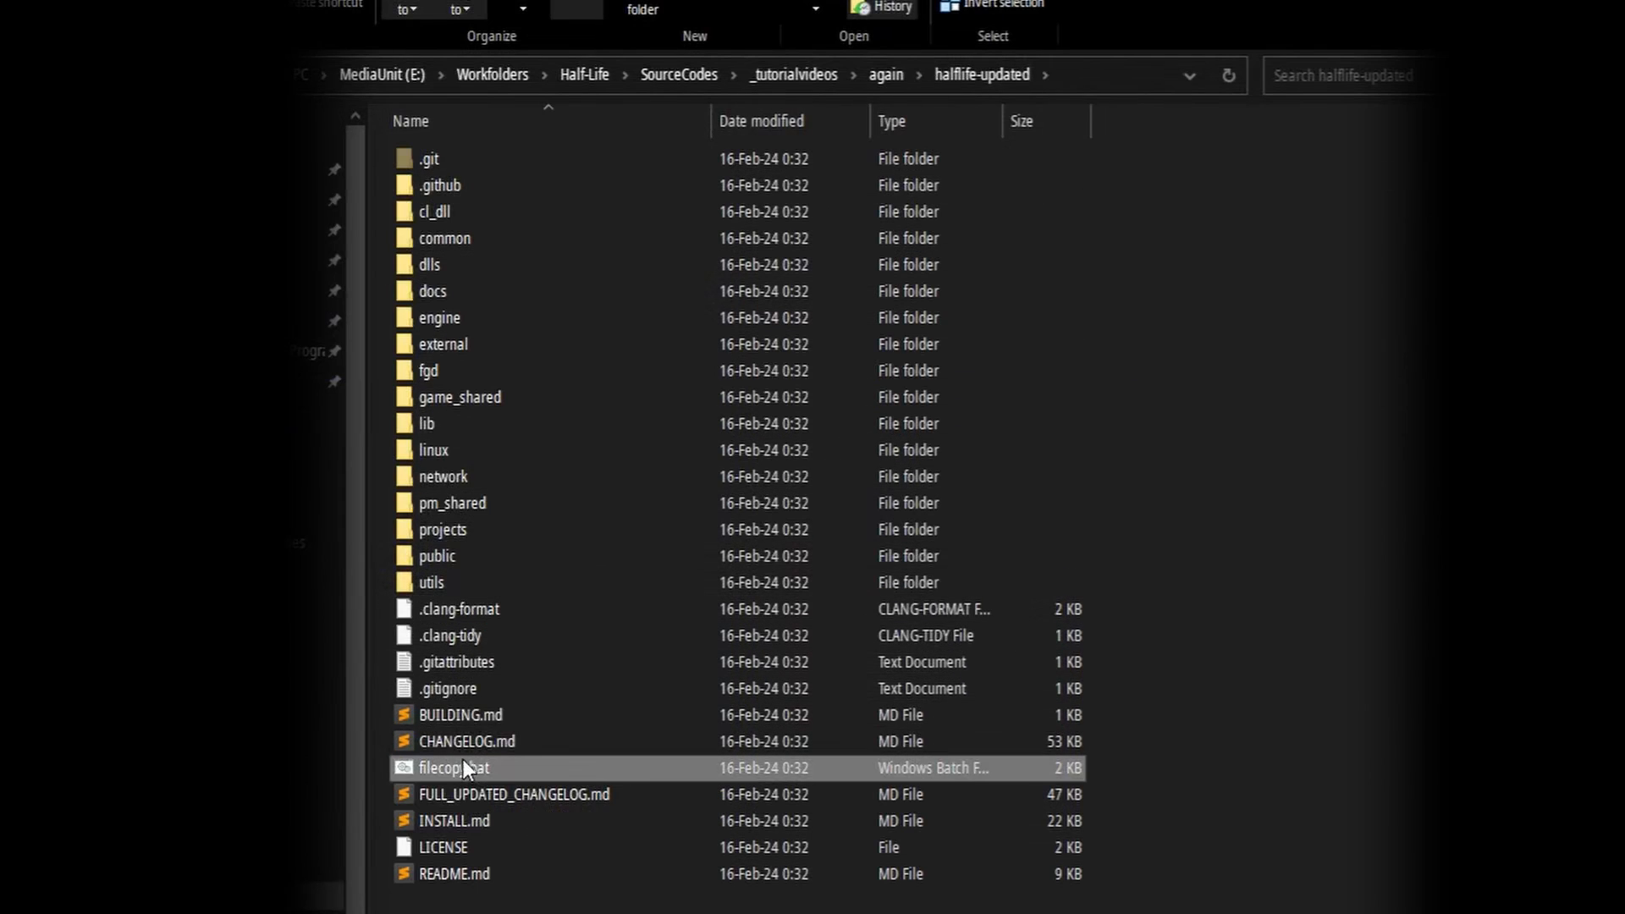
Repoint filecopy.bat's mod_directory to D:/Program Files (x86)/Steam/steamapps/common/Half-Life/mymod2 and save
double_click(454, 768)
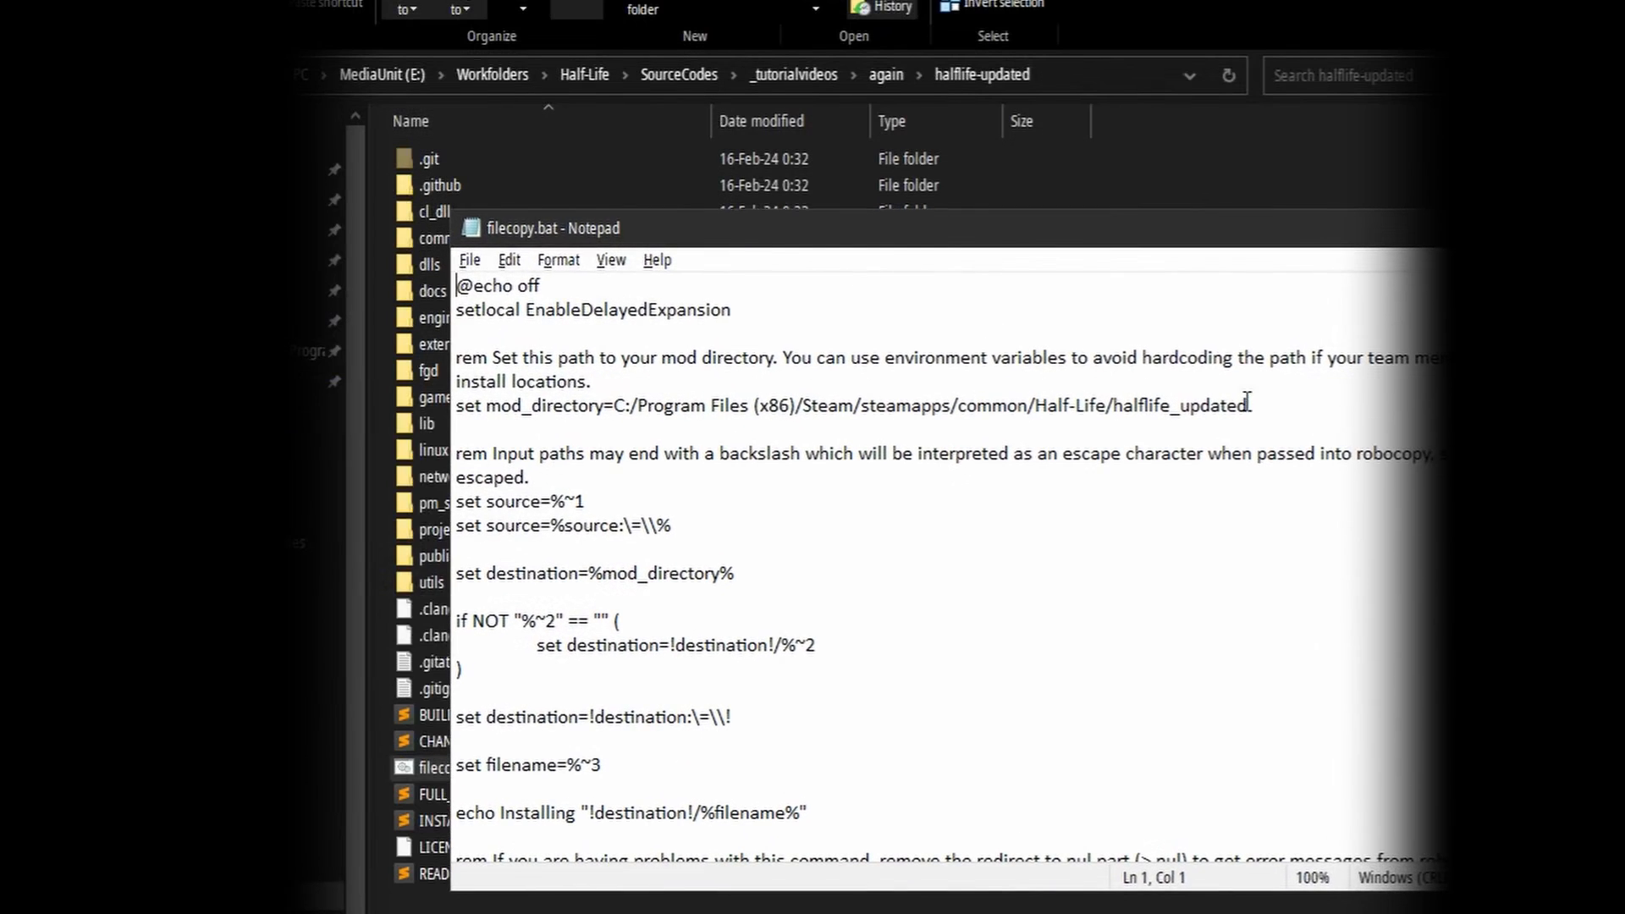
left_click_drag(616, 405, 1250, 405)
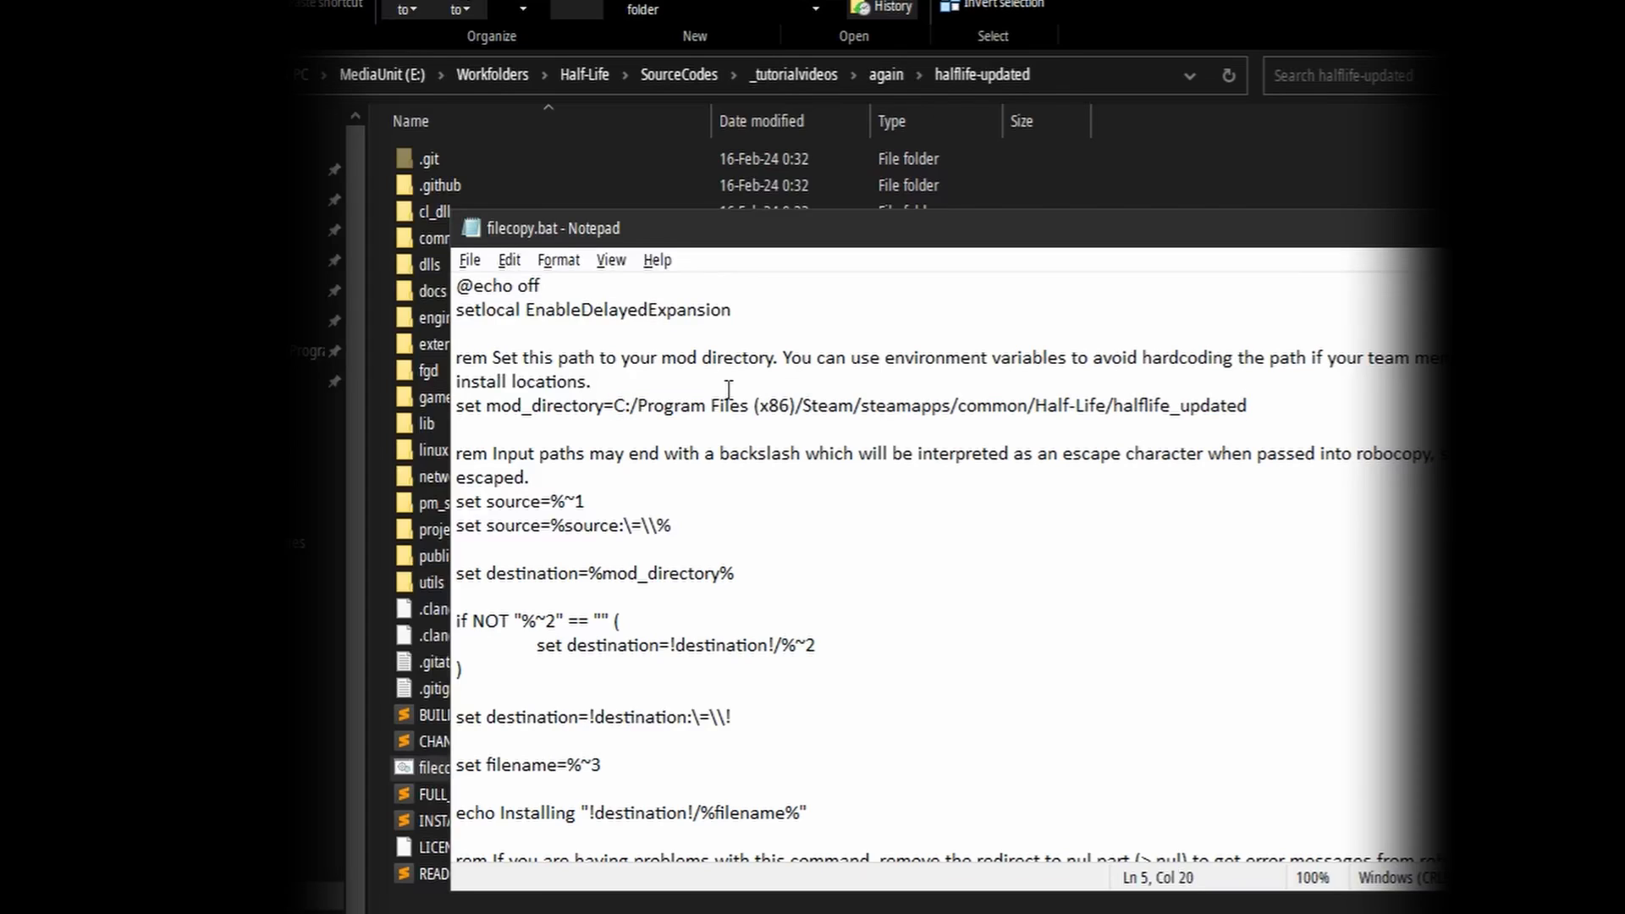
type("D:/Program Files (x86)/Steam/steamapps/common/Half-Life/mymod2")
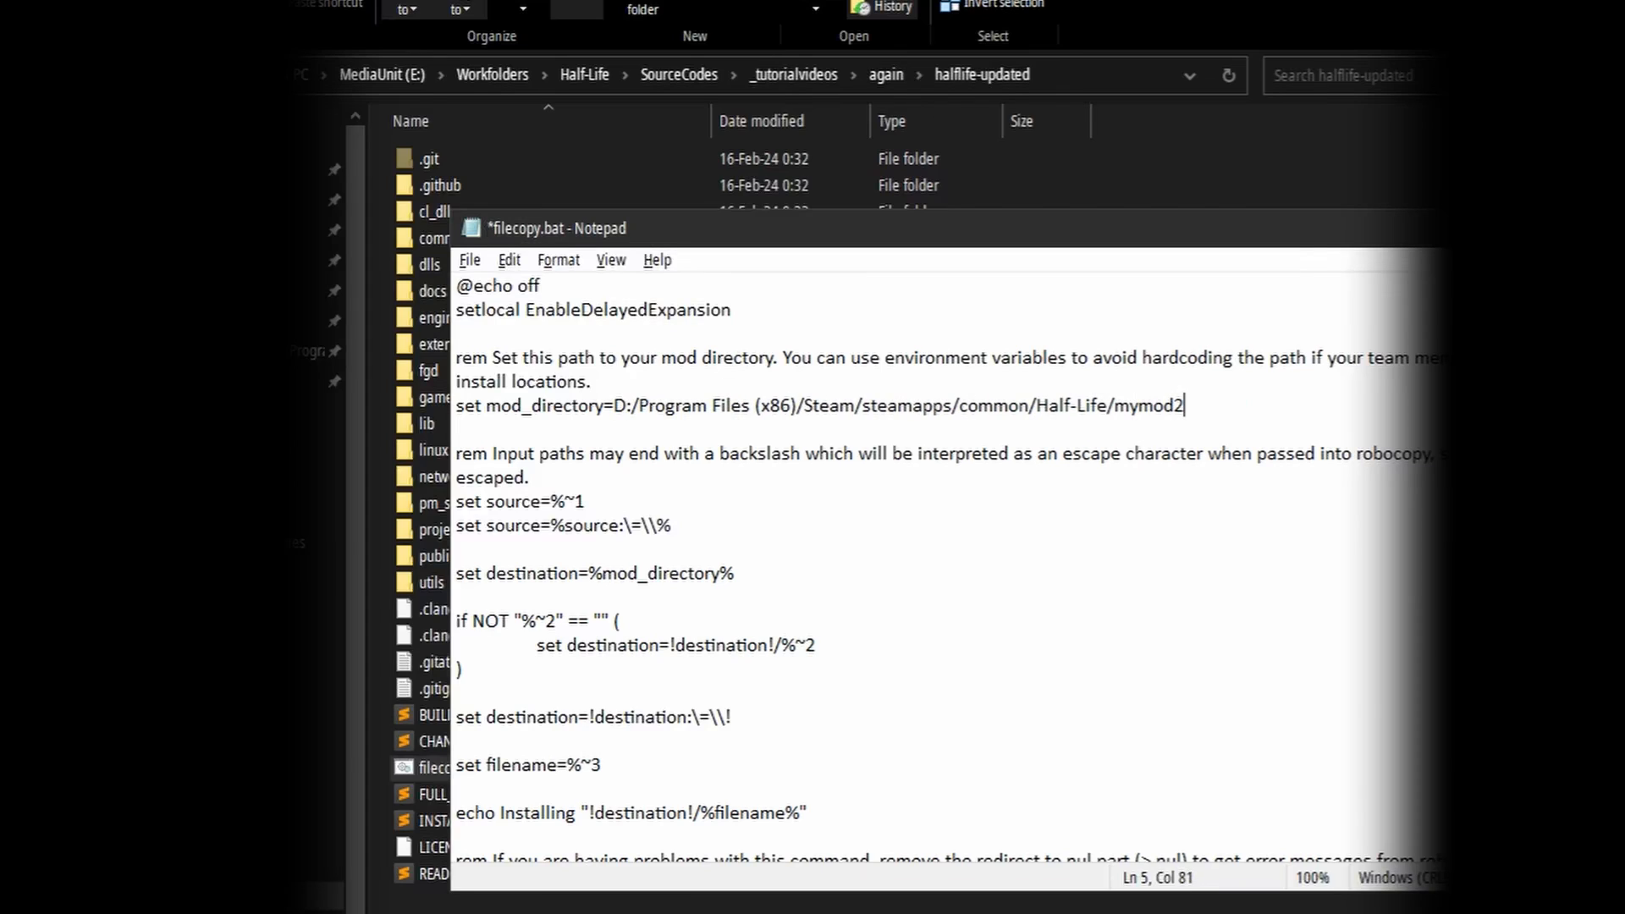
key("ctrl+s")
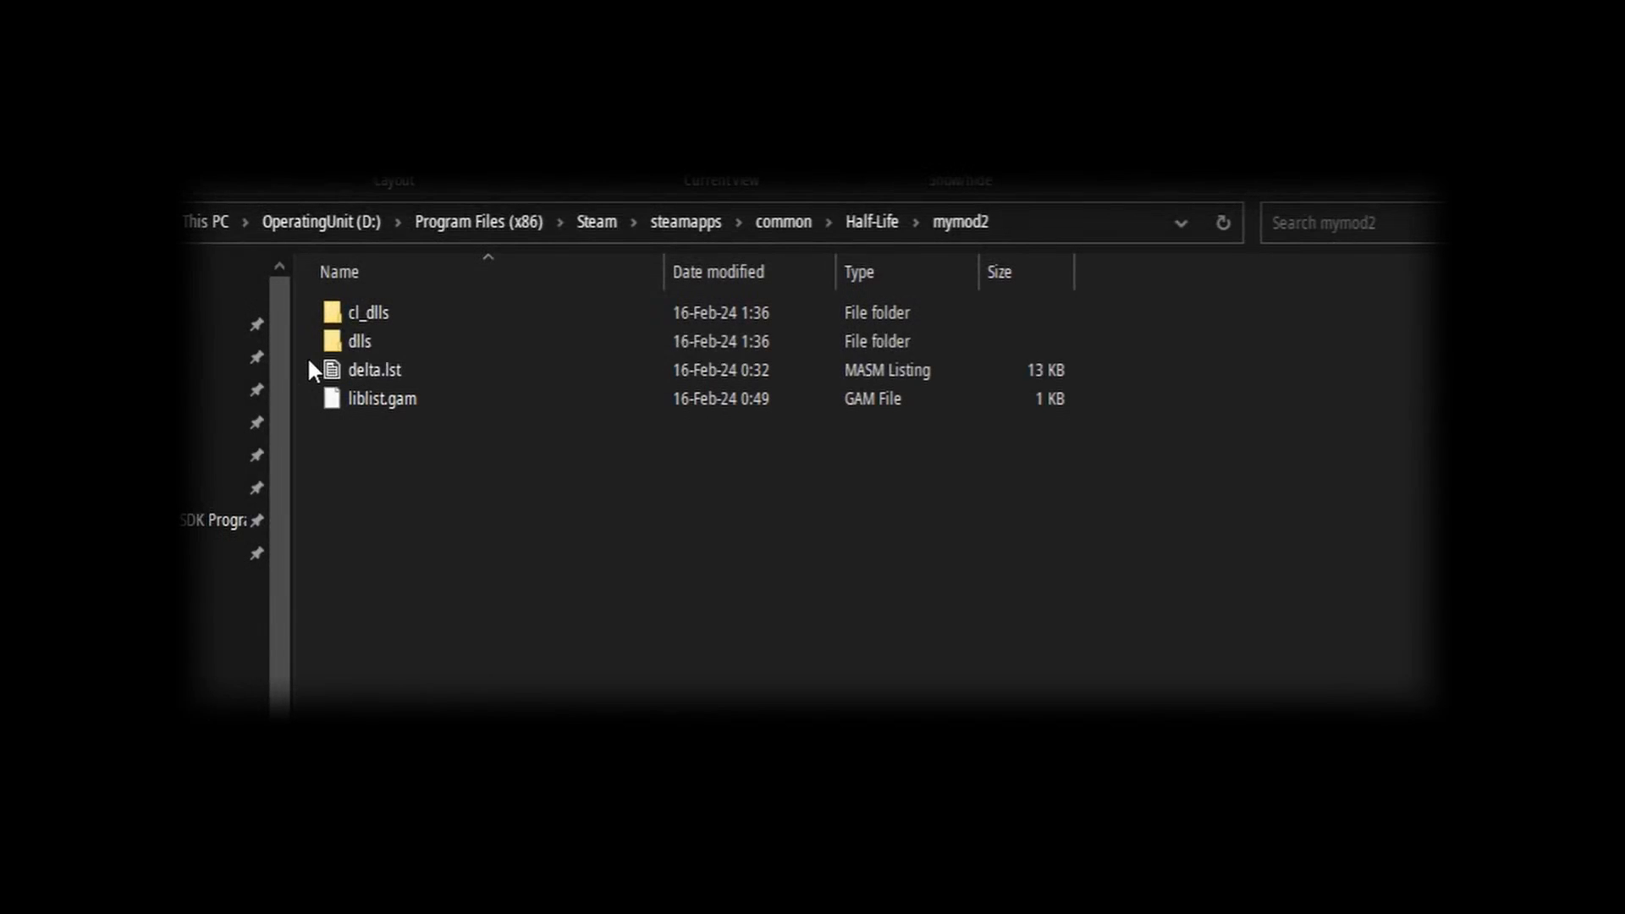
Open mymod2's liblist.gam in Visual Studio Code from File Explorer
double_click(367, 312)
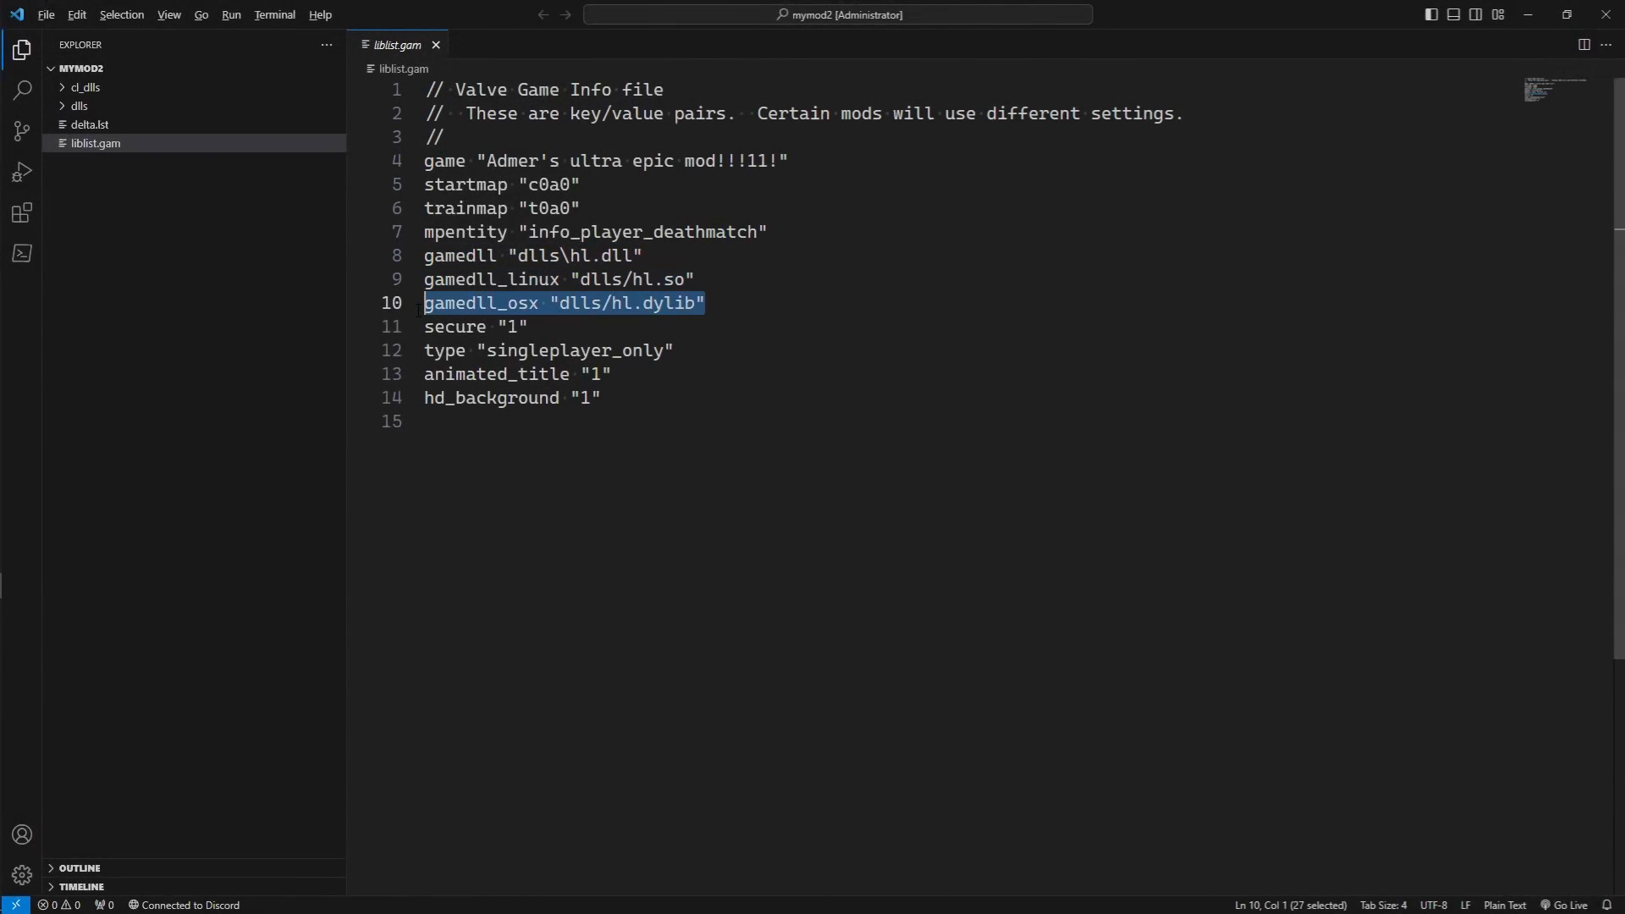
Switch from the liblist.gam review to the installed ts mod's models folder
left_click(704, 303)
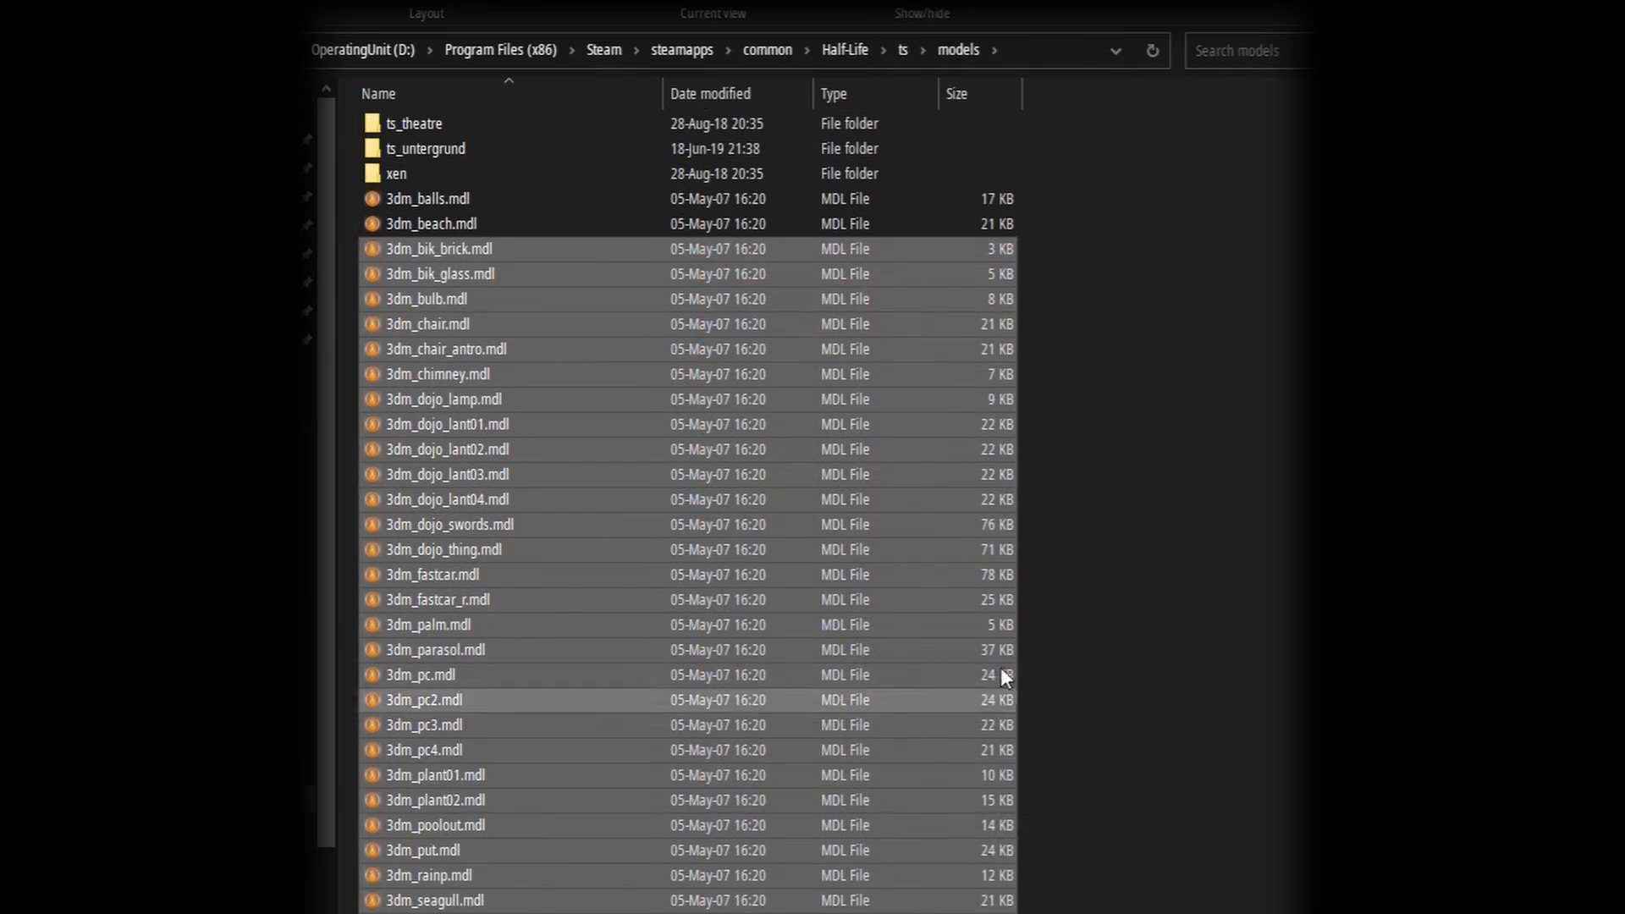
Browse up to the ts mod's main folder and into its sound subfolder
left_click(902, 49)
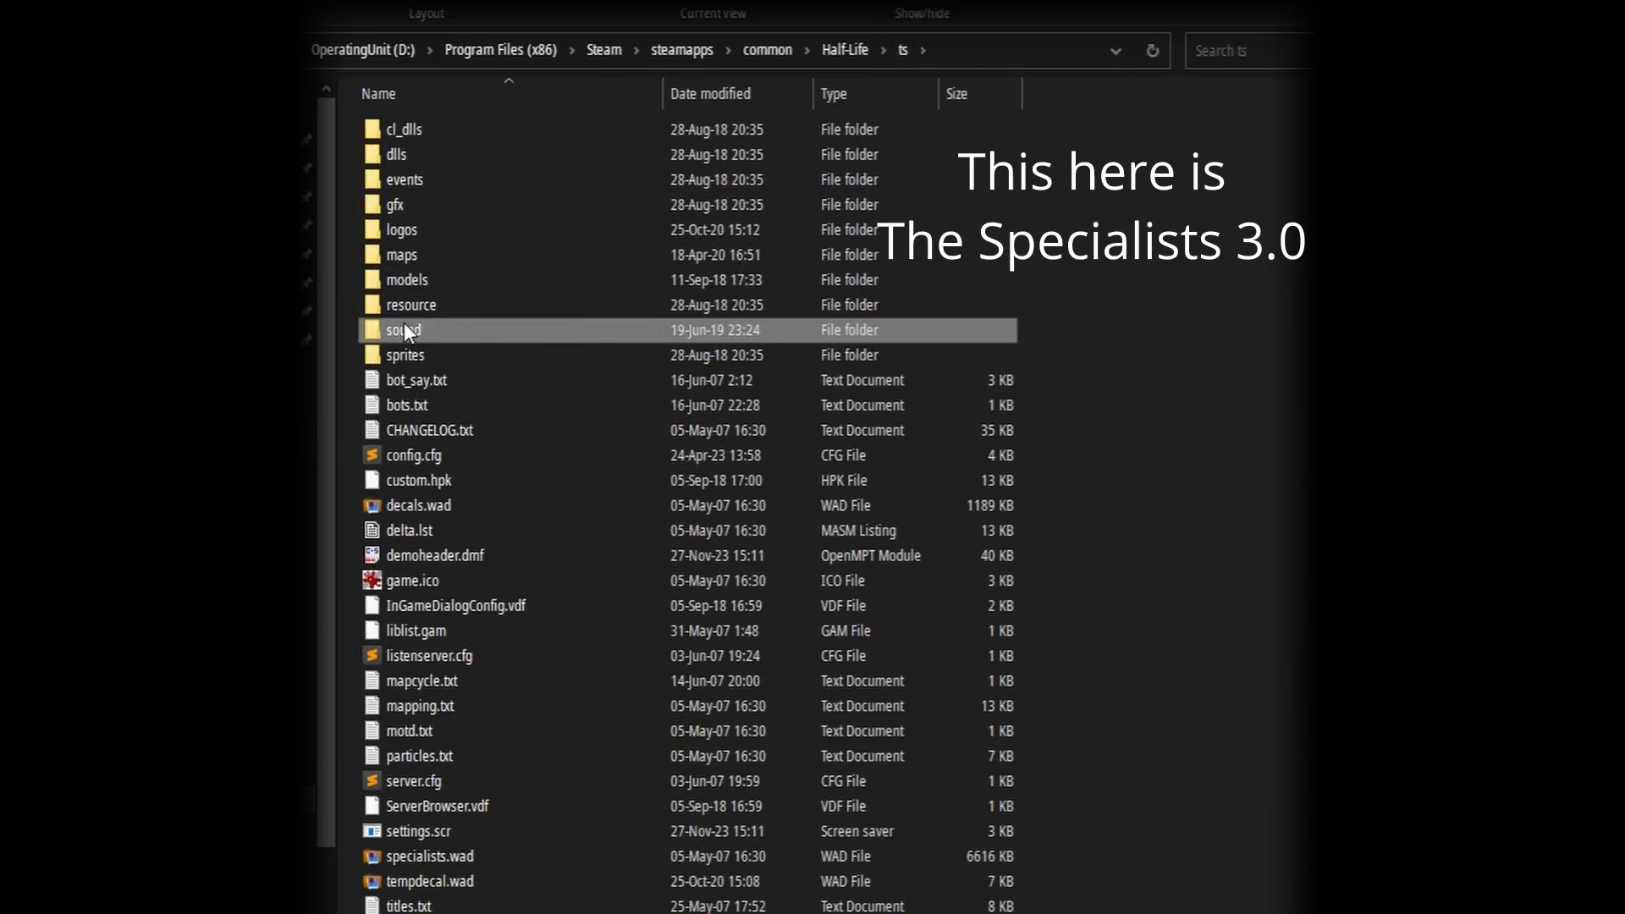
double_click(403, 330)
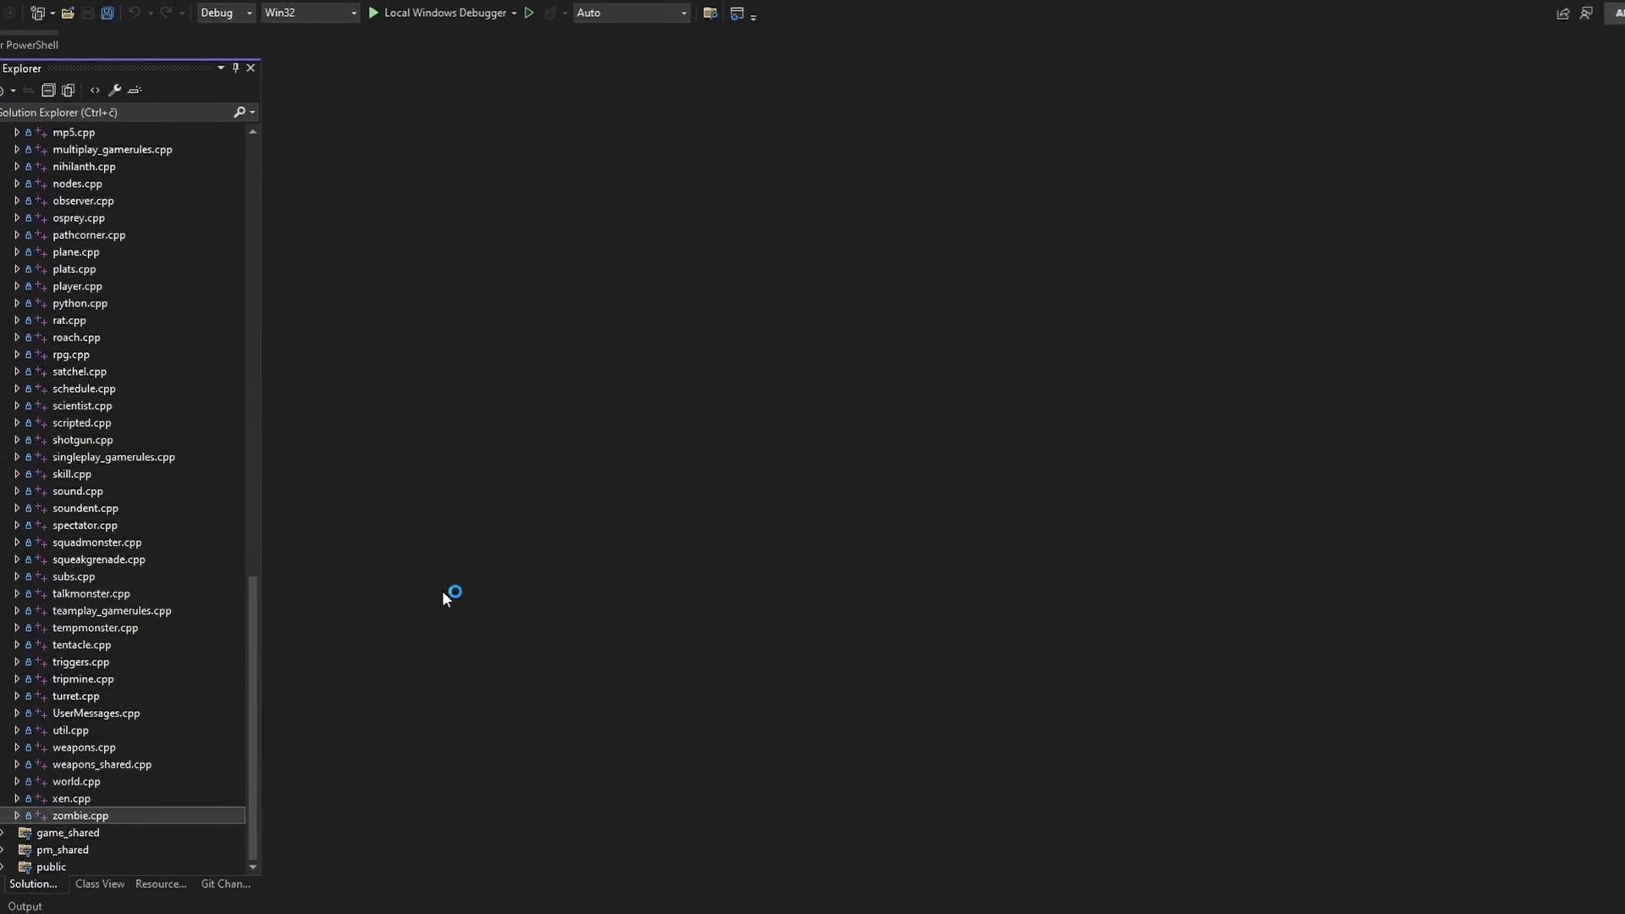
Add ALERT( at_console, "Ouch!\n" ); as the first line of CZombie::TakeDamage in zombie.cpp
double_click(79, 815)
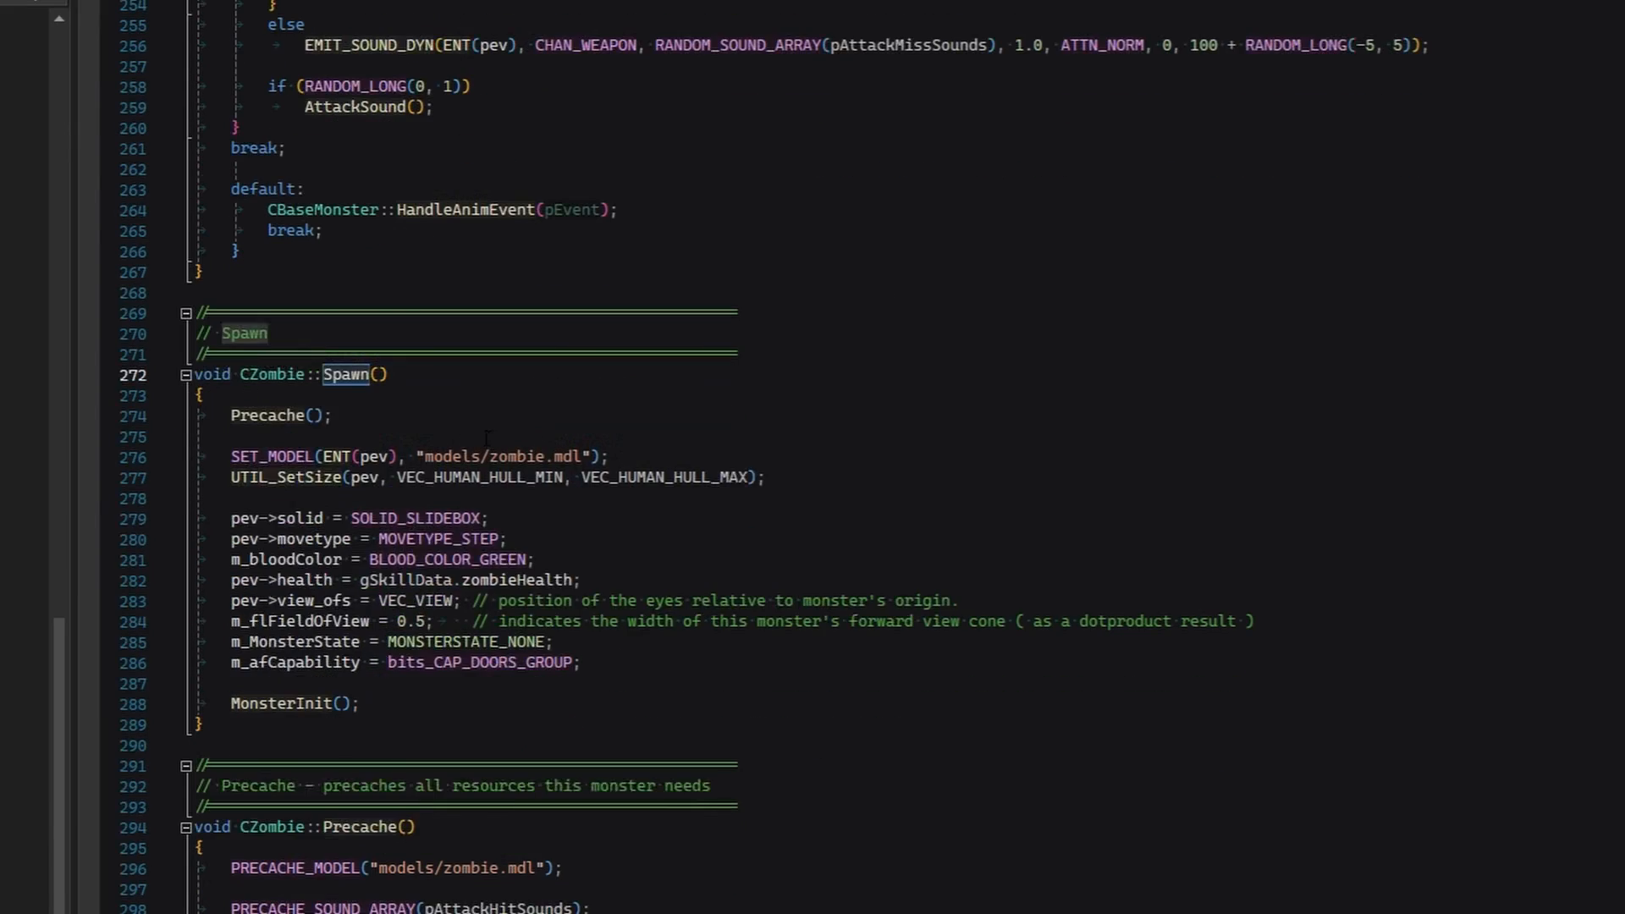
type("pev-")
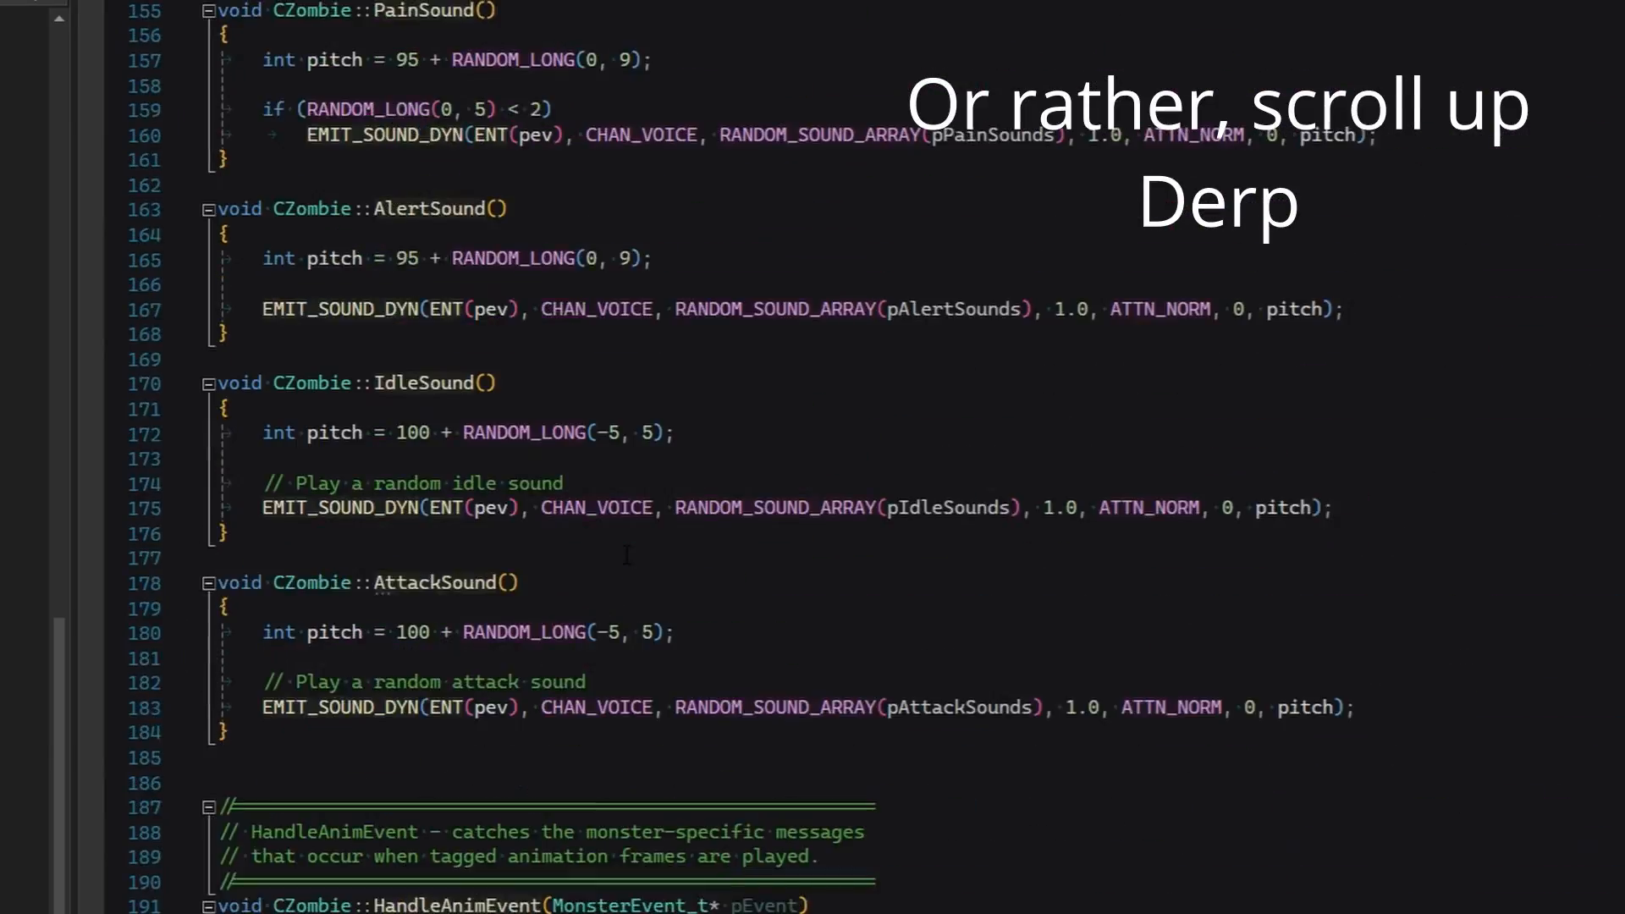
type("ALERT( at_console,")
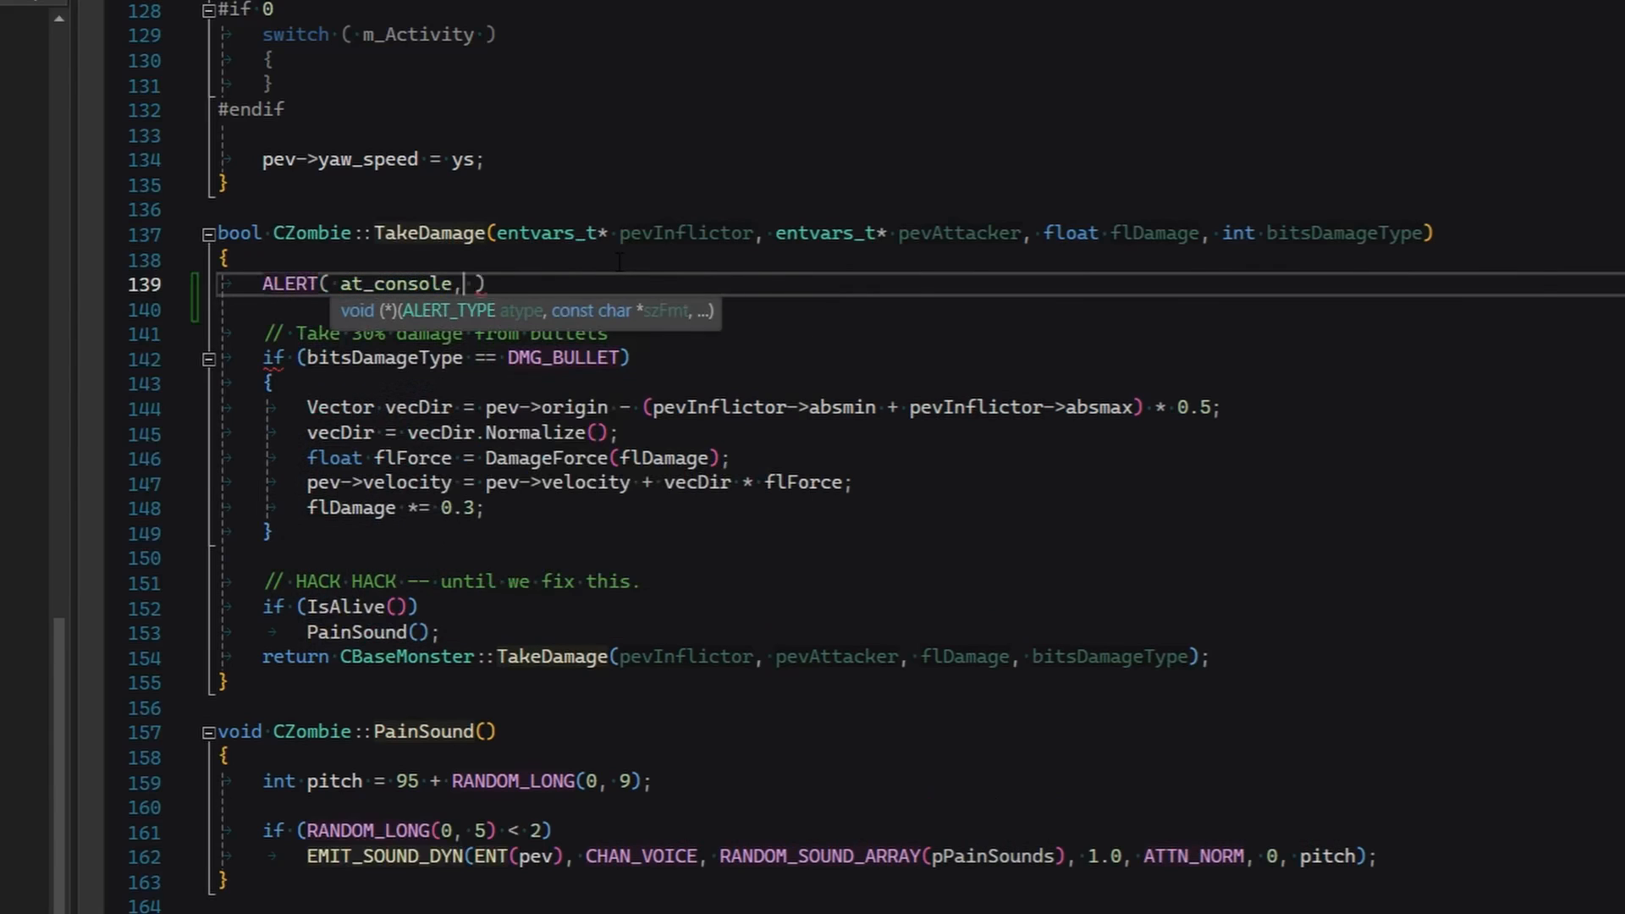
type("\"Ouch!\\n\"")
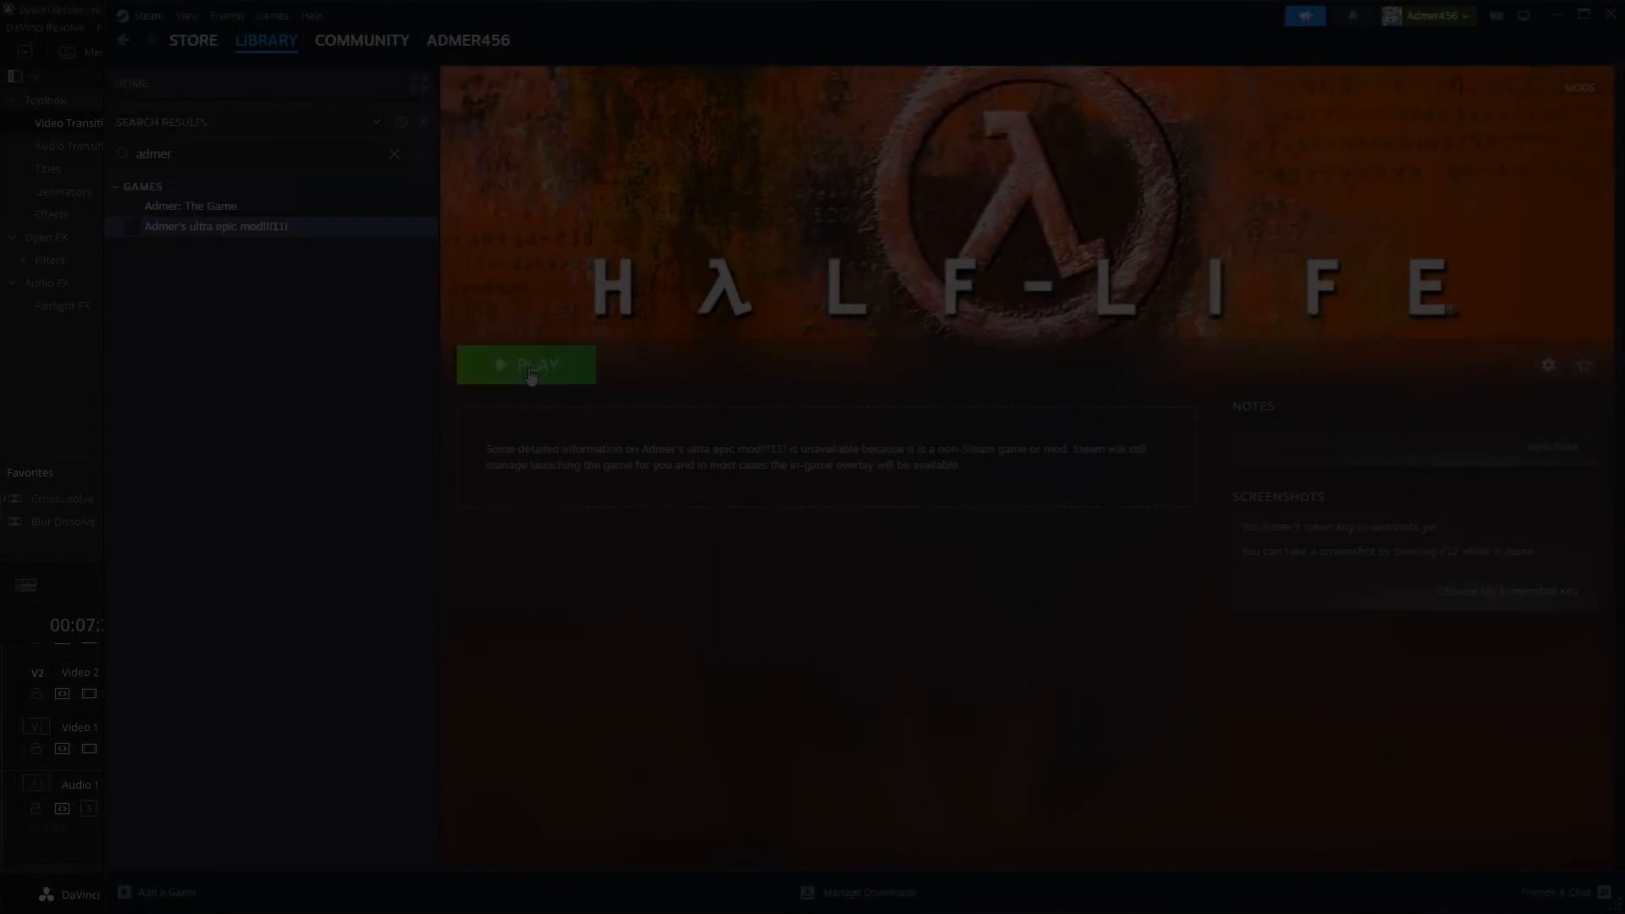
Launch the custom mod from the Steam library and enter developer 1 in its console
left_click(527, 363)
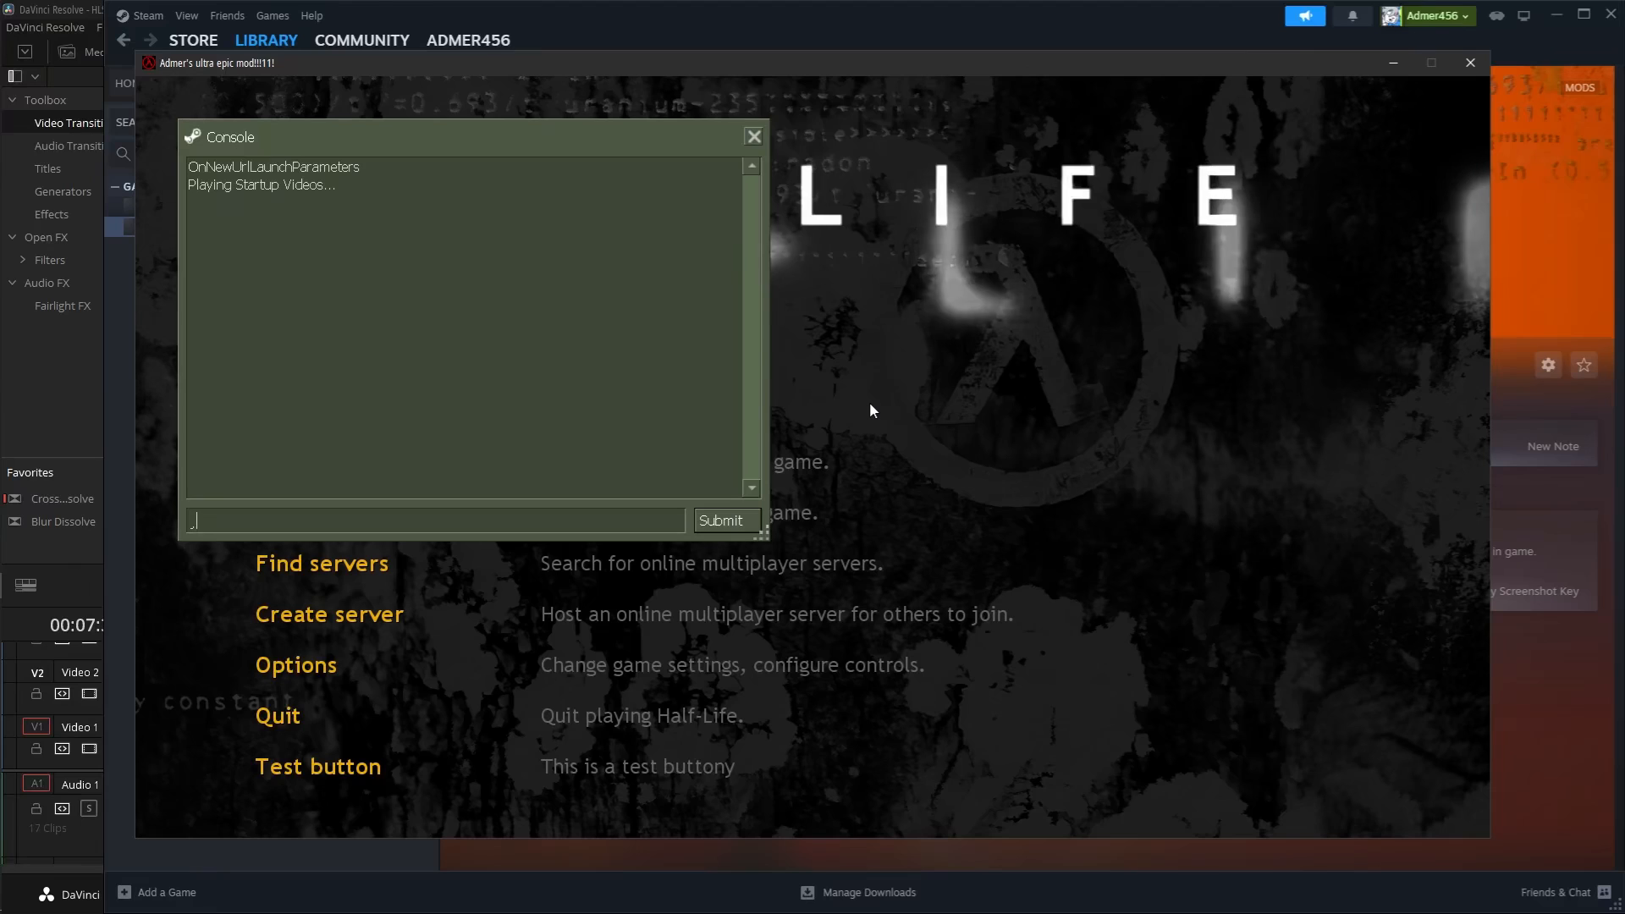
type("developer 1")
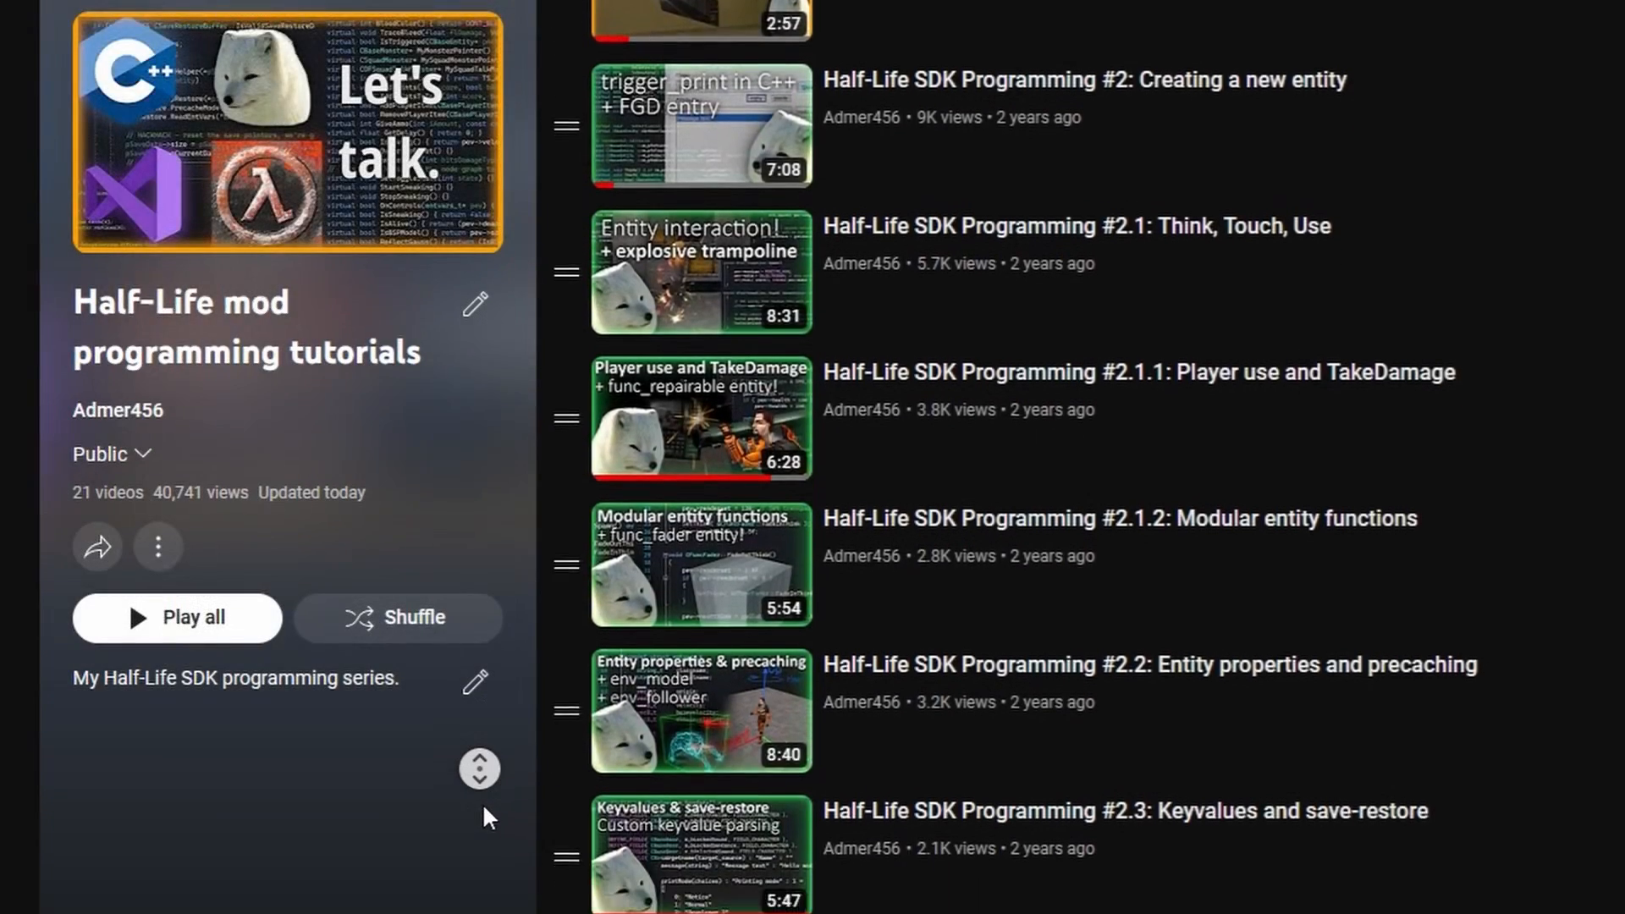
Scroll through the SDK programming playlist and the HL Mapping Tutorial for GoldSrc playlist
scroll("down", 3)
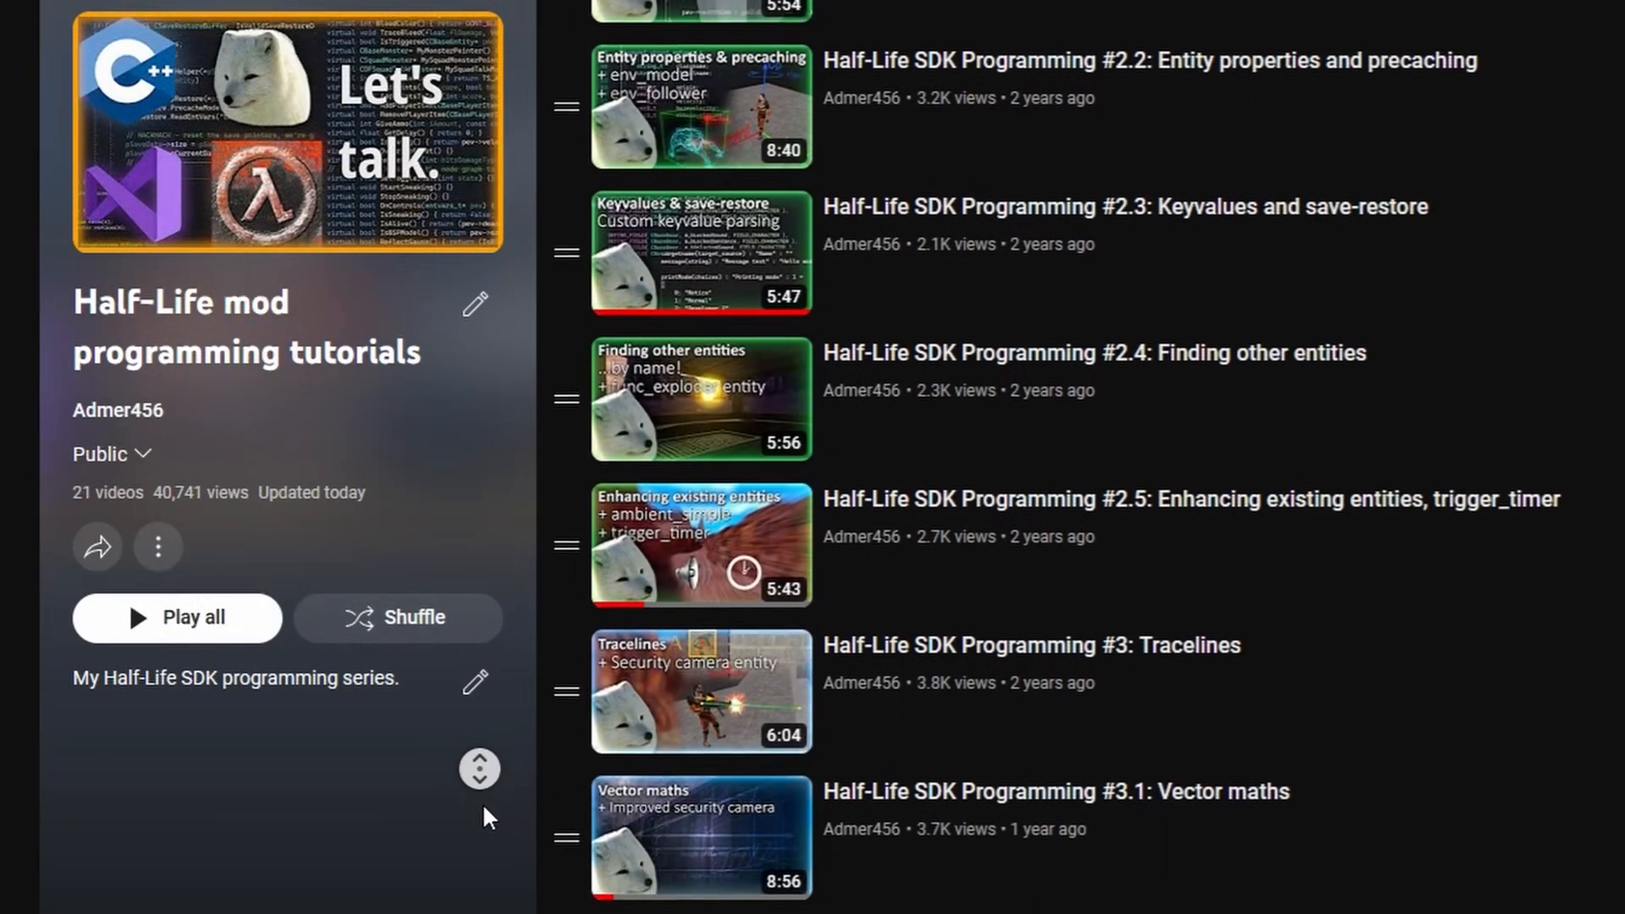
scroll("down", 3)
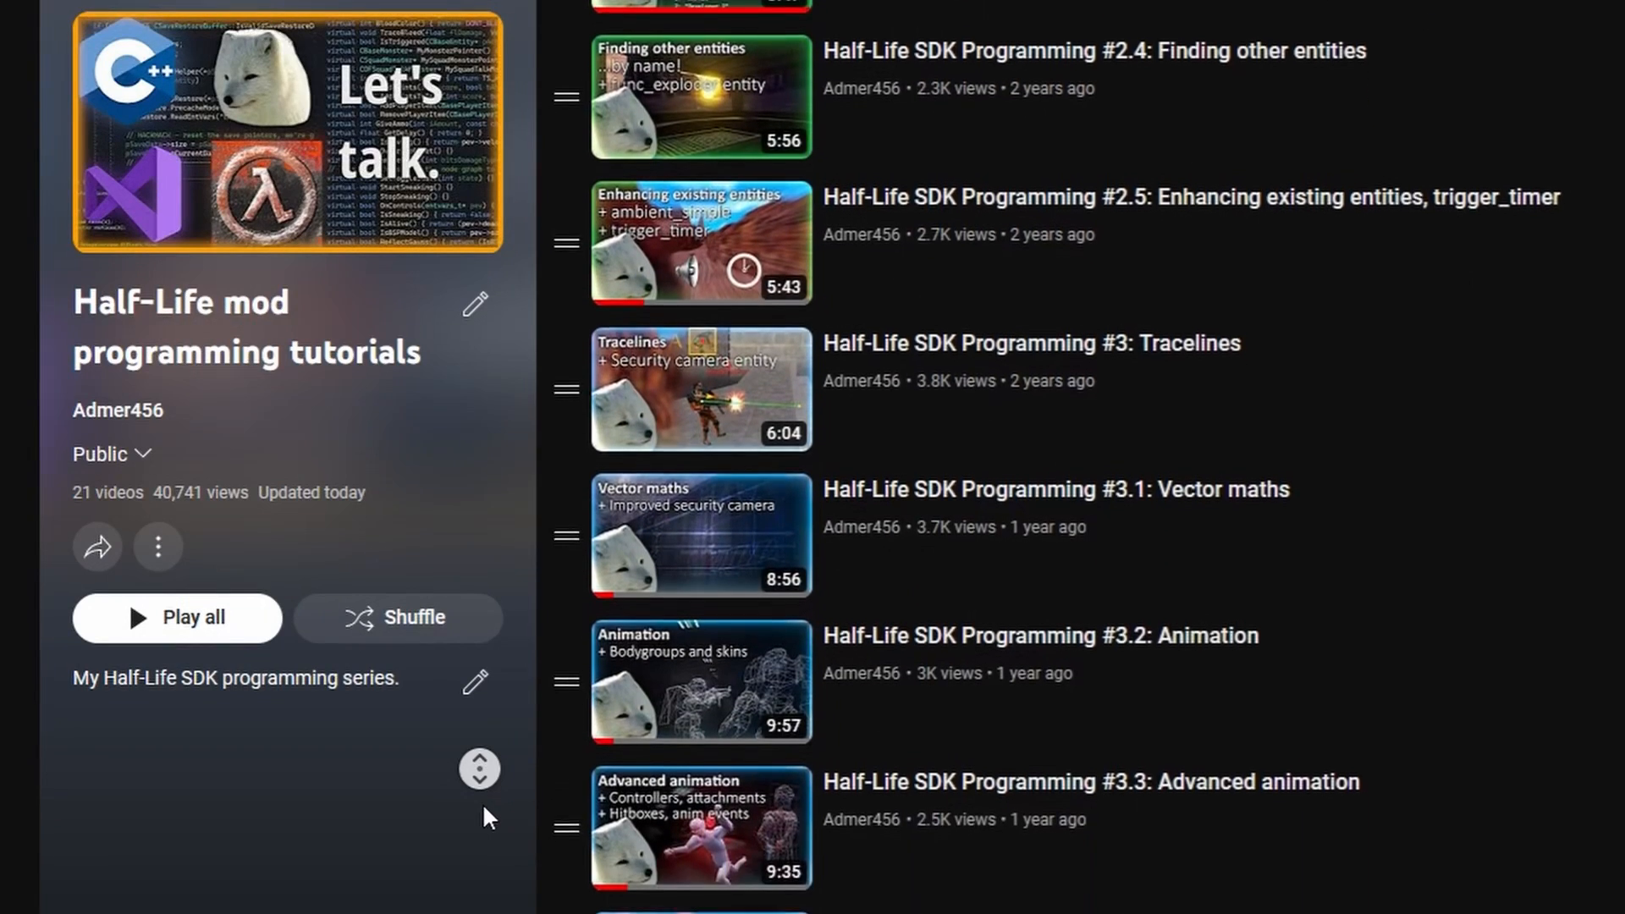
scroll("down", 3)
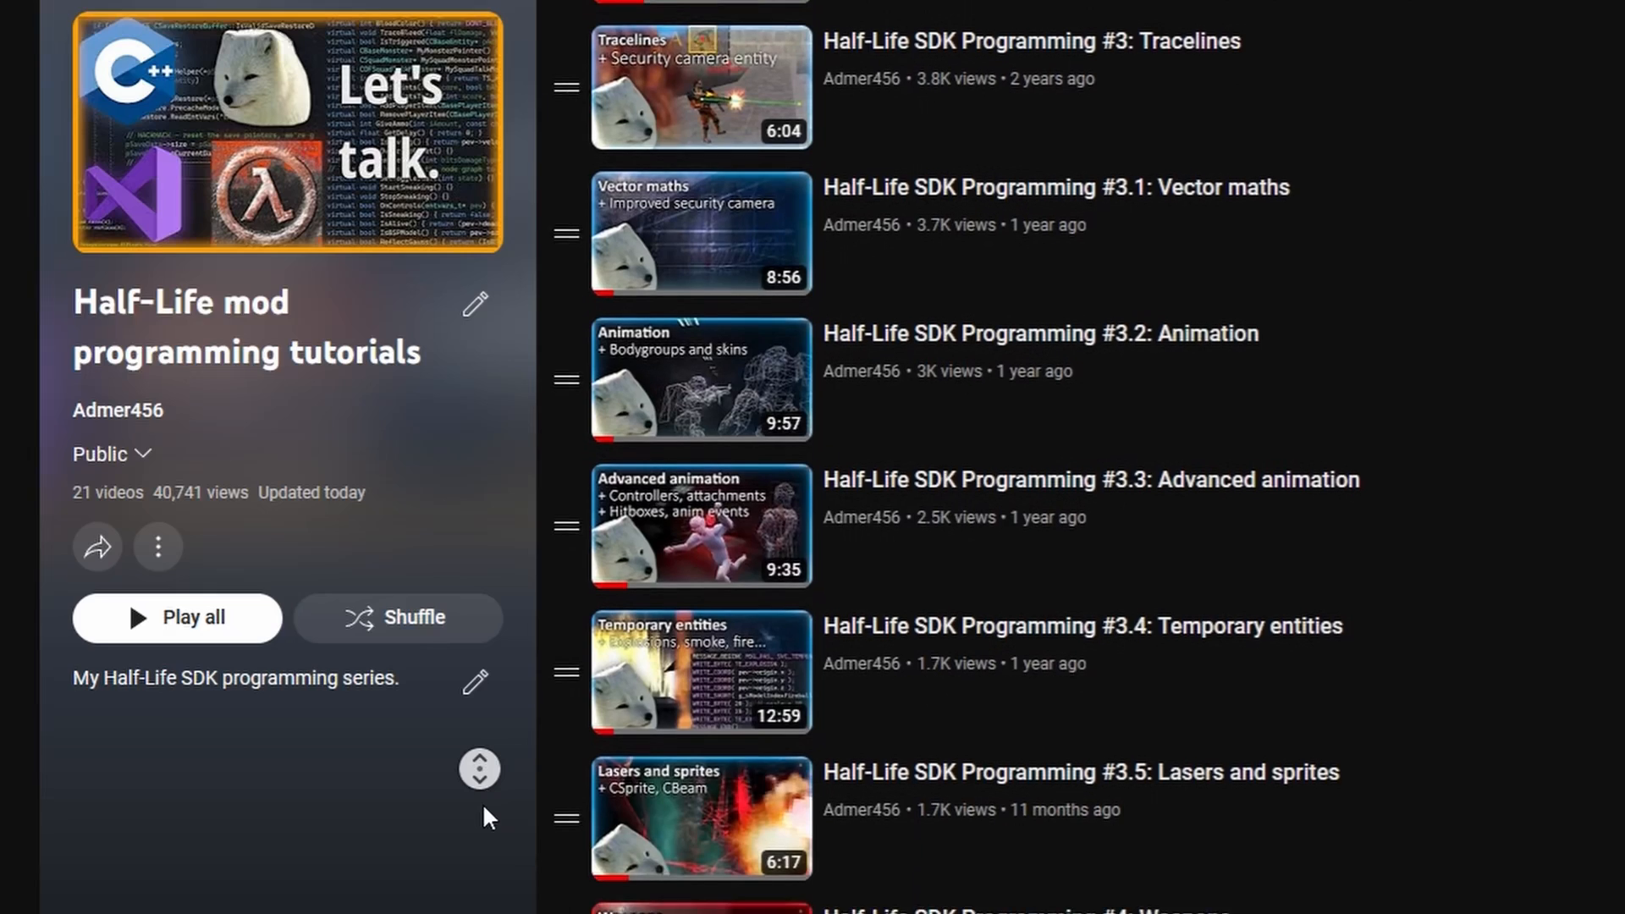
scroll("down", 3)
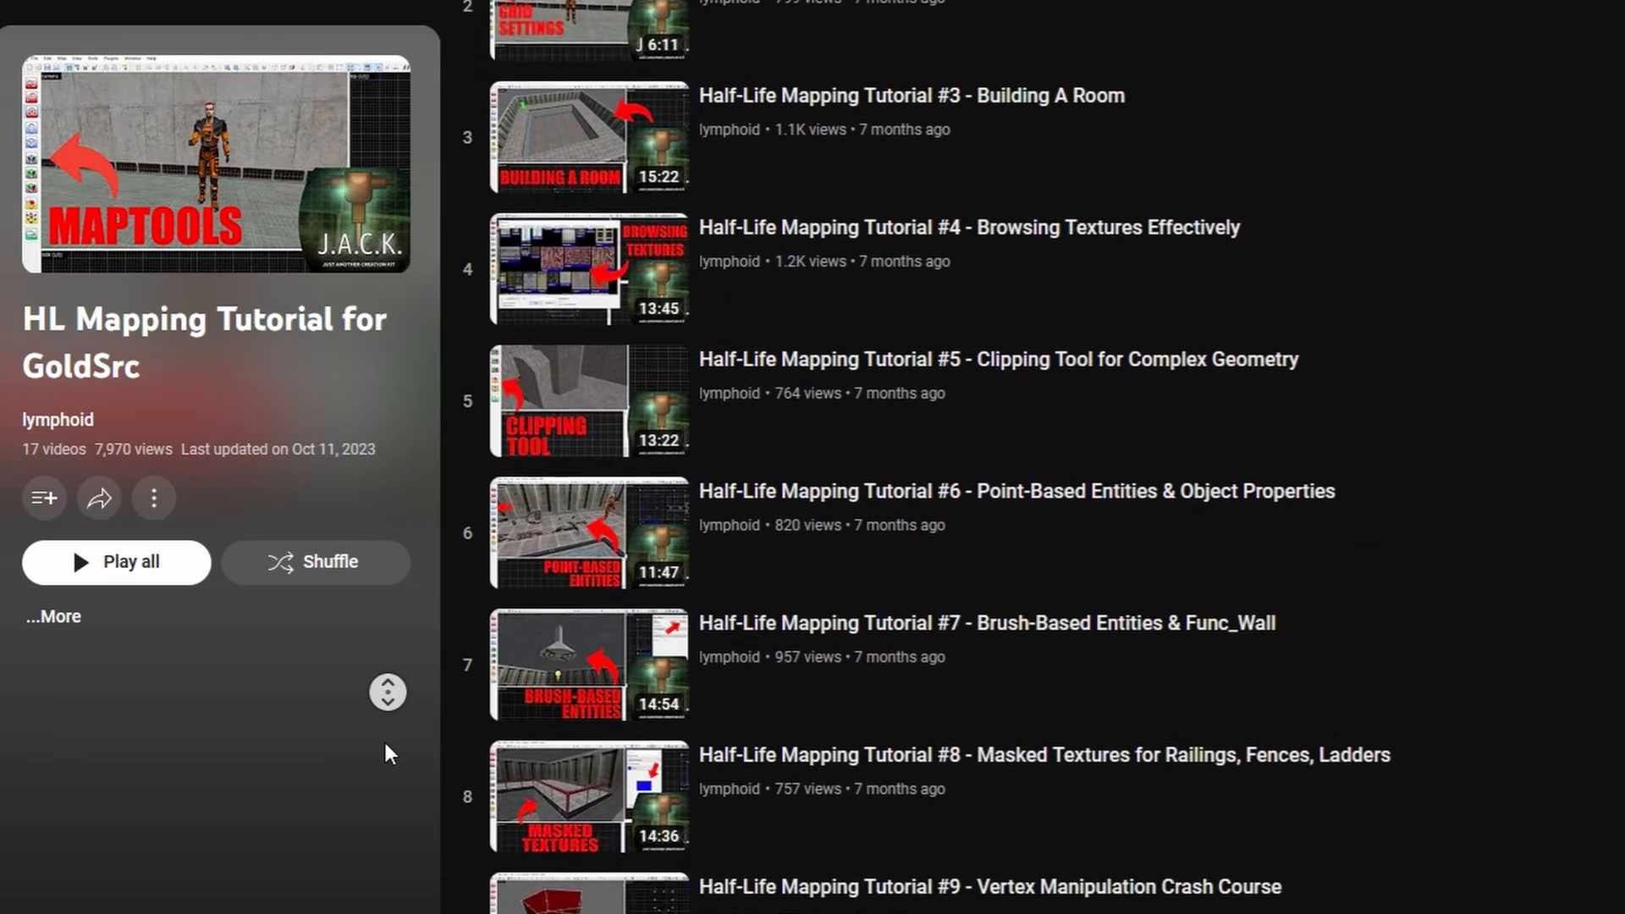
scroll("down", 3)
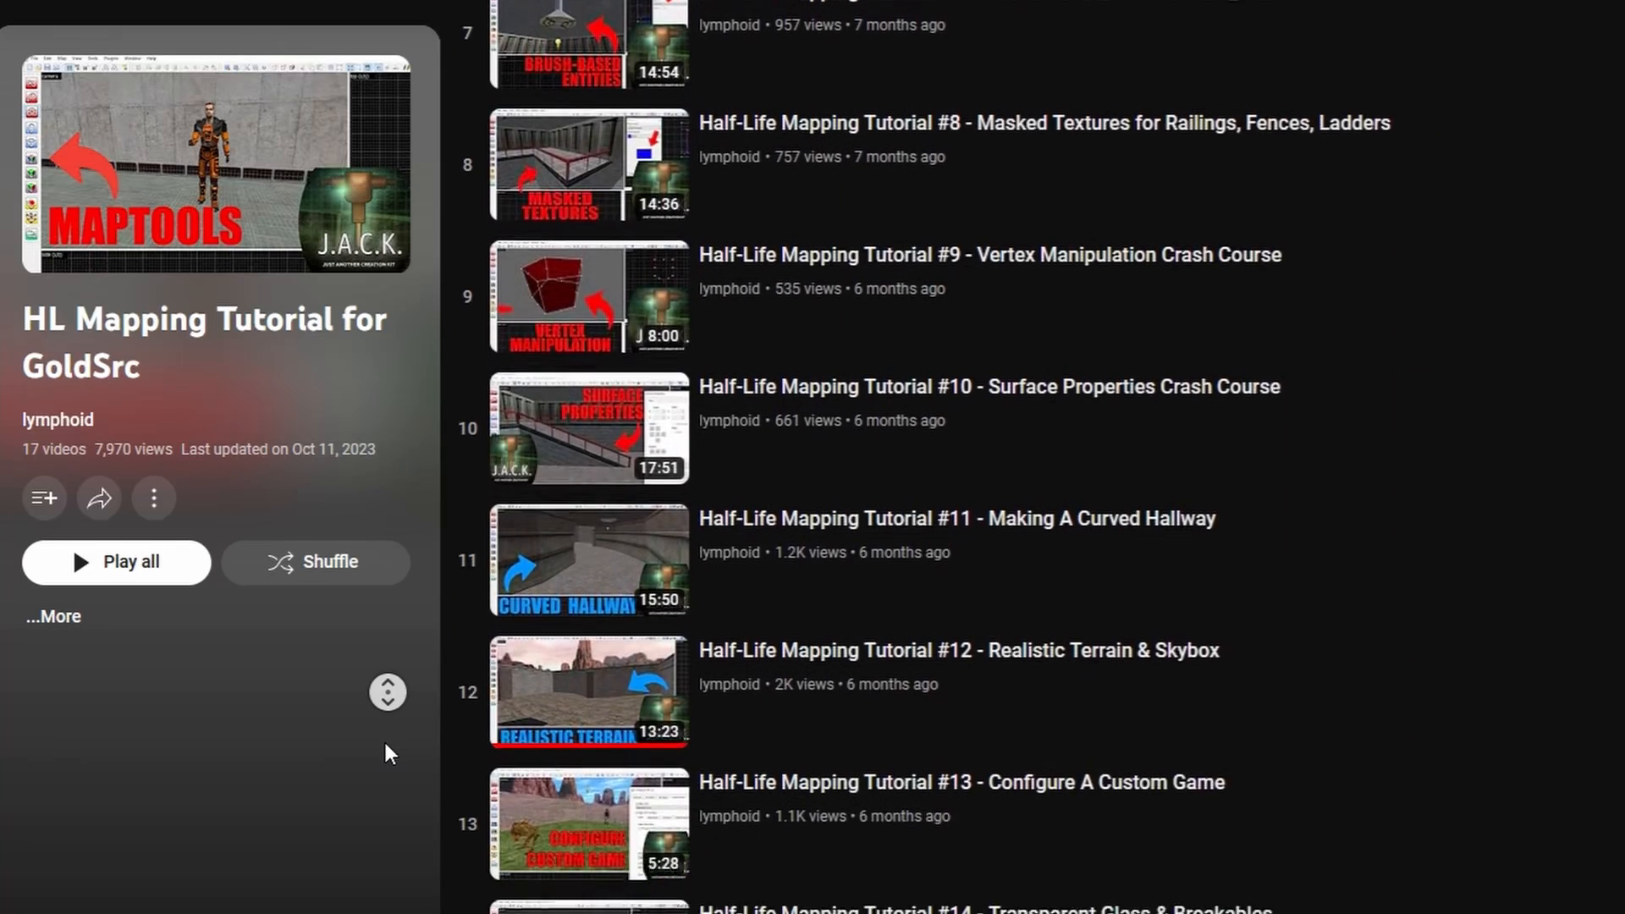